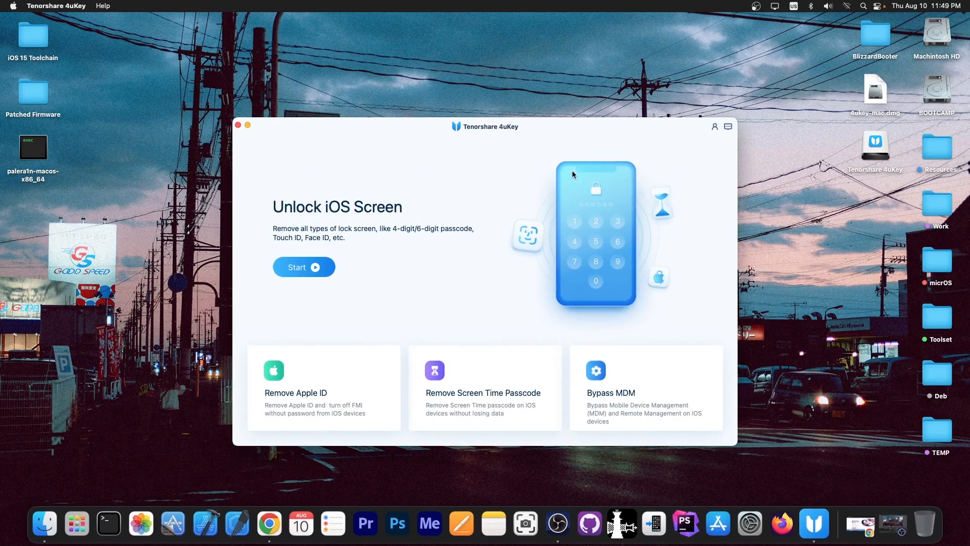
pyautogui.moveTo(548, 159)
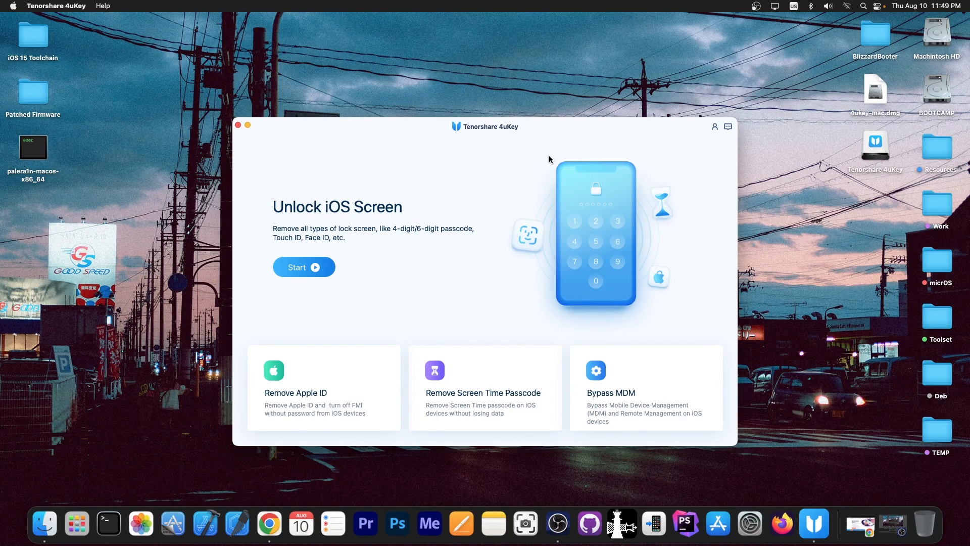
pyautogui.moveTo(553, 357)
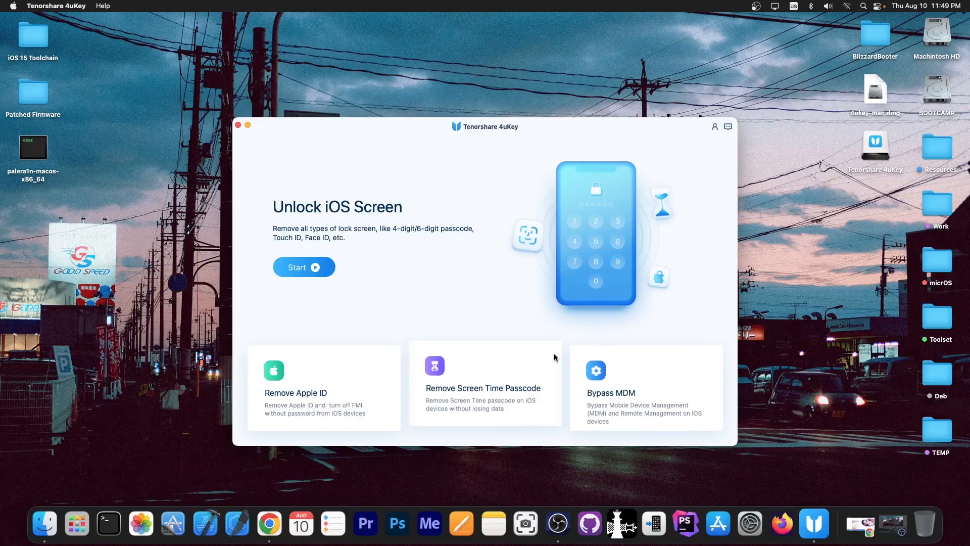
pyautogui.moveTo(303, 266)
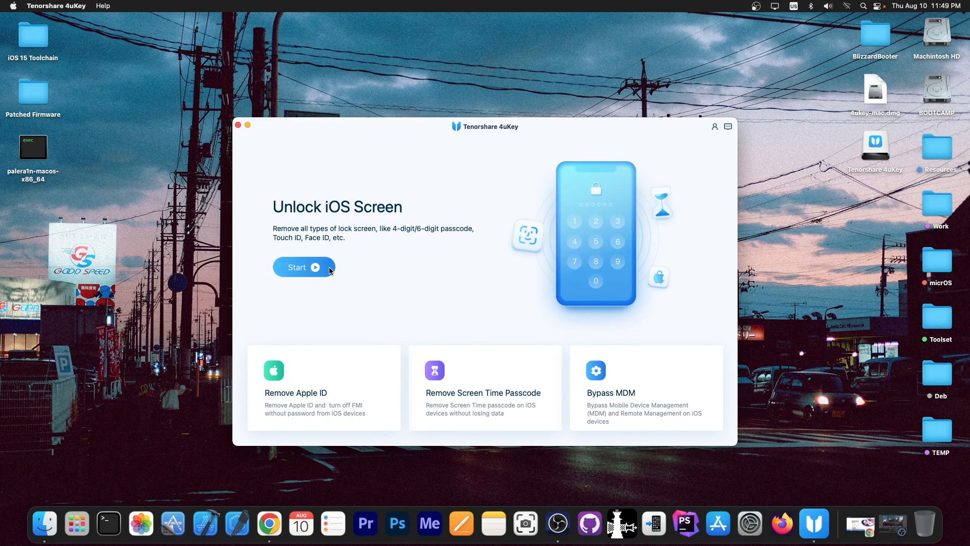
# Start Unlock iOS Screen in 4uKey and continue past the data-erase notes to the recovery-mode instructions.
pyautogui.click(303, 267)
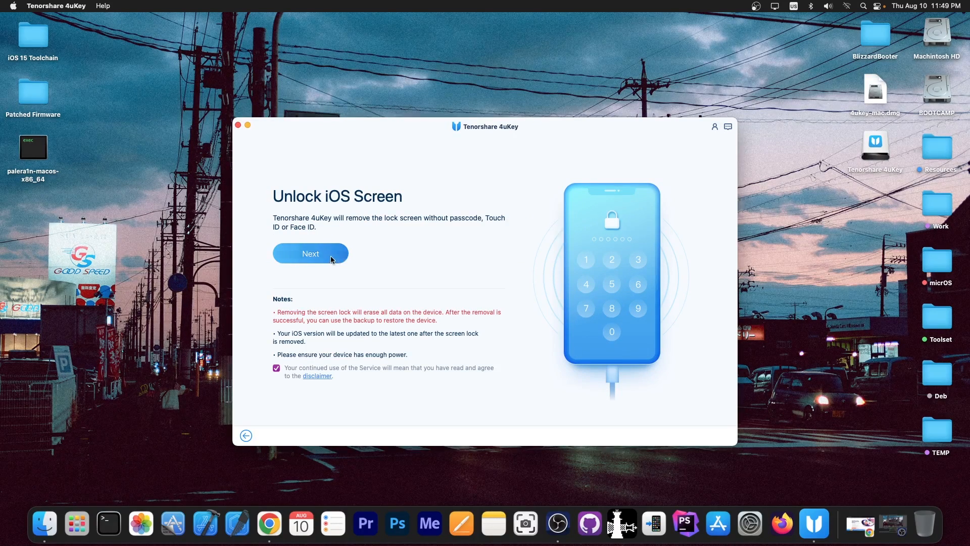
pyautogui.click(309, 254)
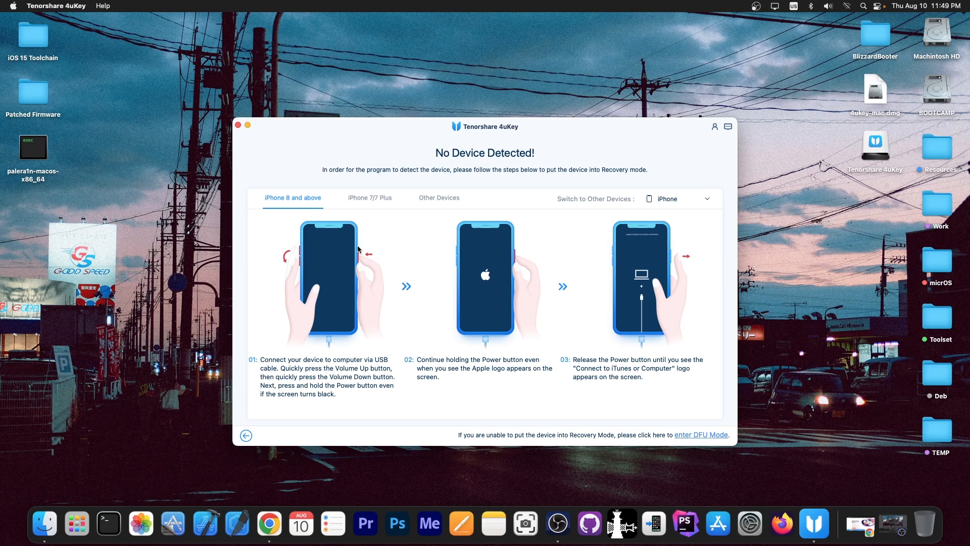
pyautogui.moveTo(246, 138)
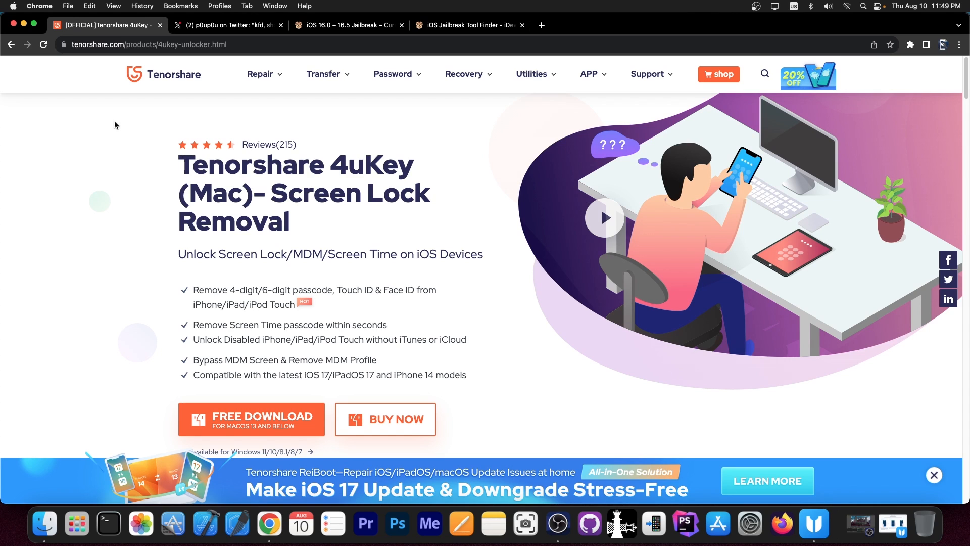
# Scroll the 4uKey page past the iPhone unlock, passcode and MDM sections to Remove Screen Time Passcode.
pyautogui.scroll(-3)
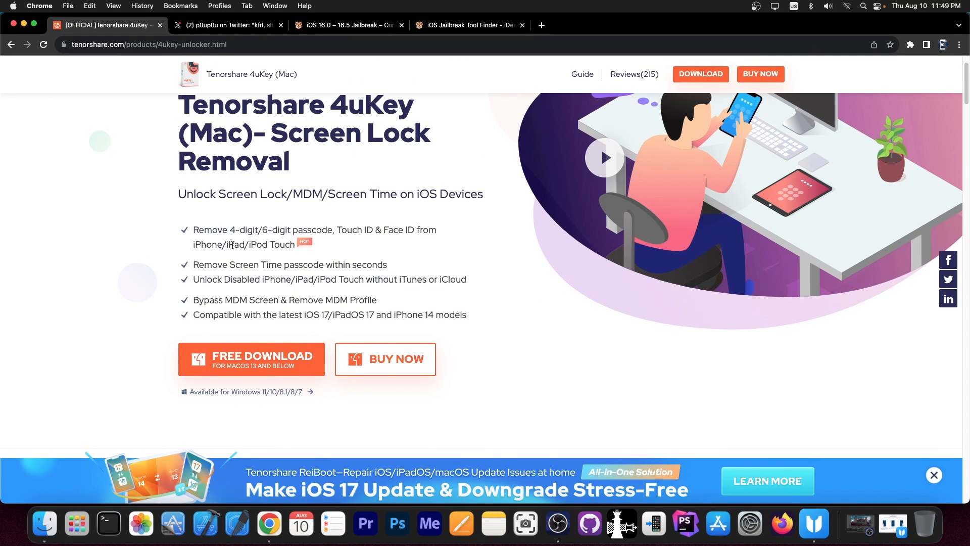
pyautogui.scroll(-3)
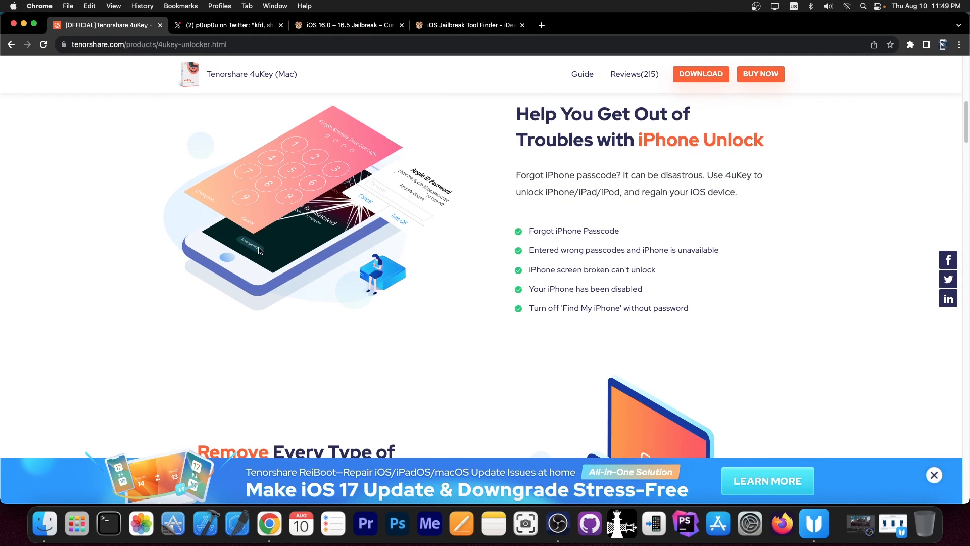
pyautogui.moveTo(444, 256)
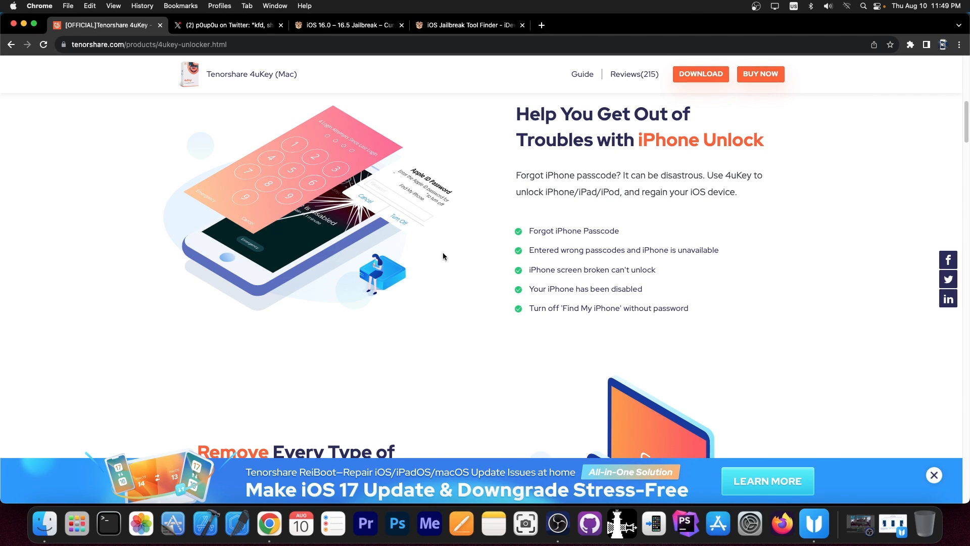
pyautogui.scroll(-3)
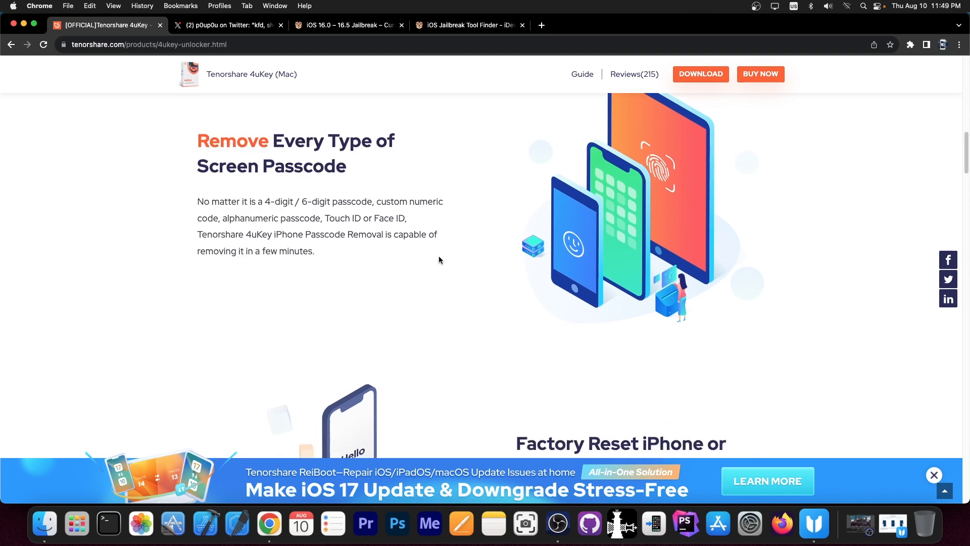
pyautogui.scroll(-3)
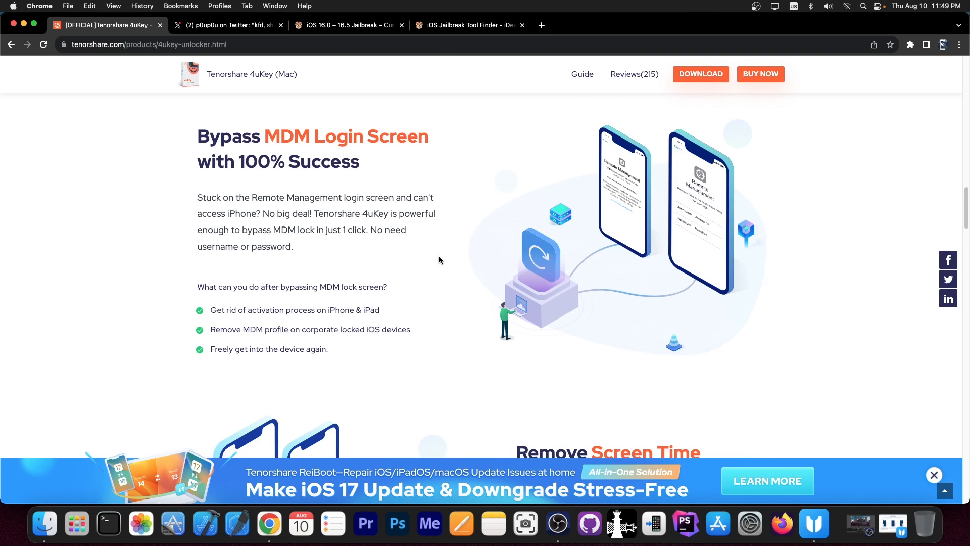
pyautogui.scroll(-3)
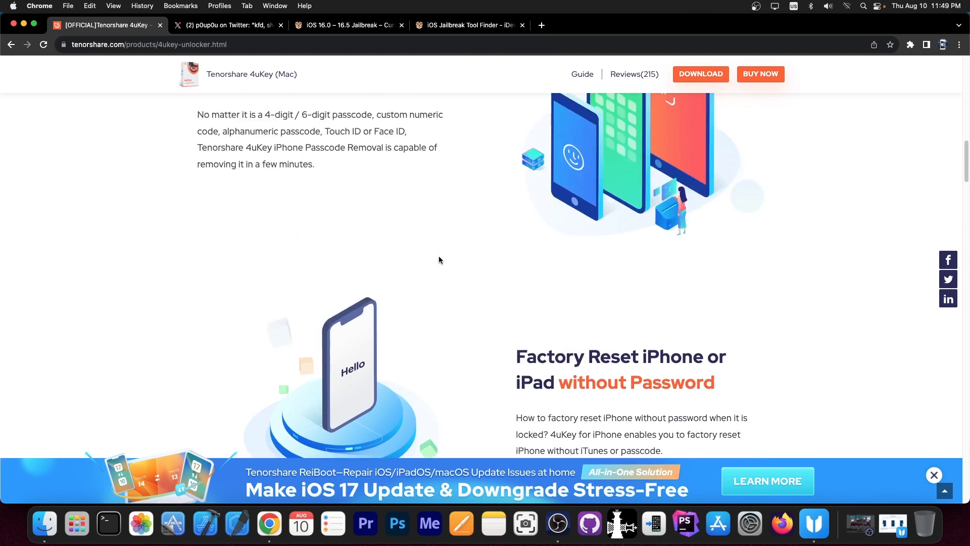
pyautogui.scroll(-3)
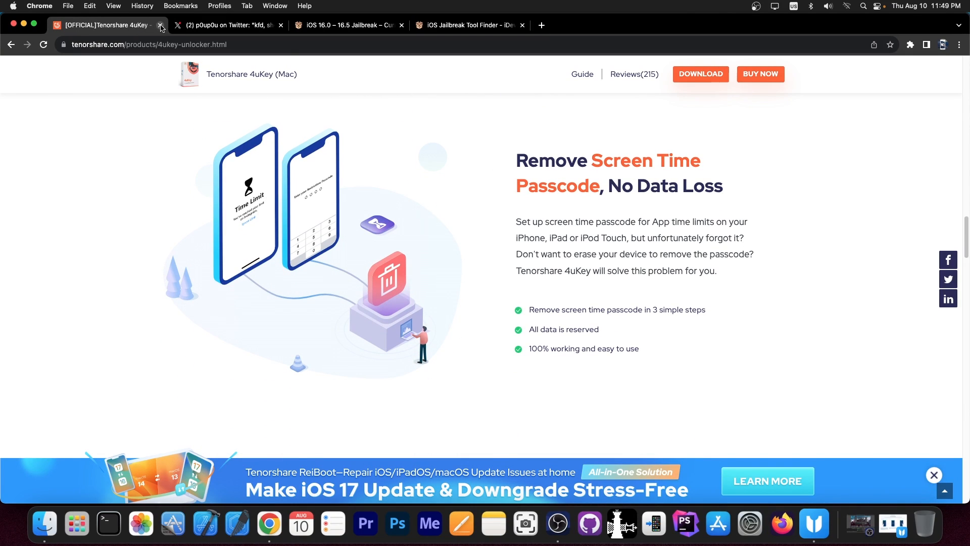
# Close the Tenorshare tab to reveal the pinned Twitter post about kfd.
pyautogui.click(160, 25)
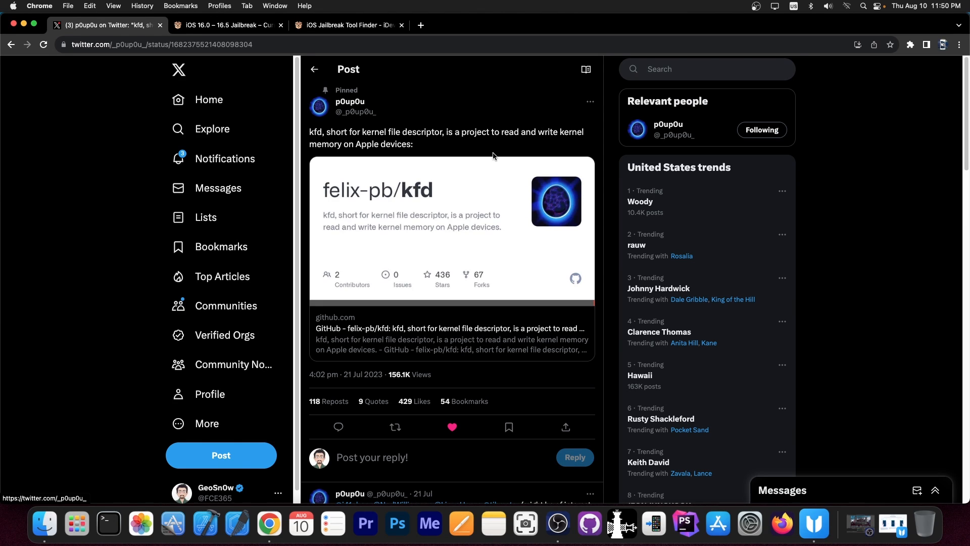
pyautogui.moveTo(208, 99)
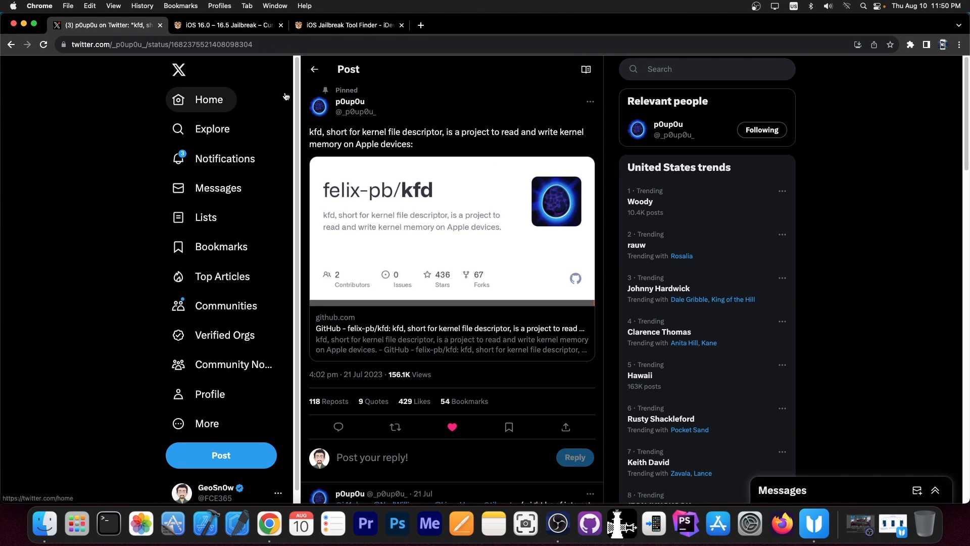
pyautogui.moveTo(313, 93)
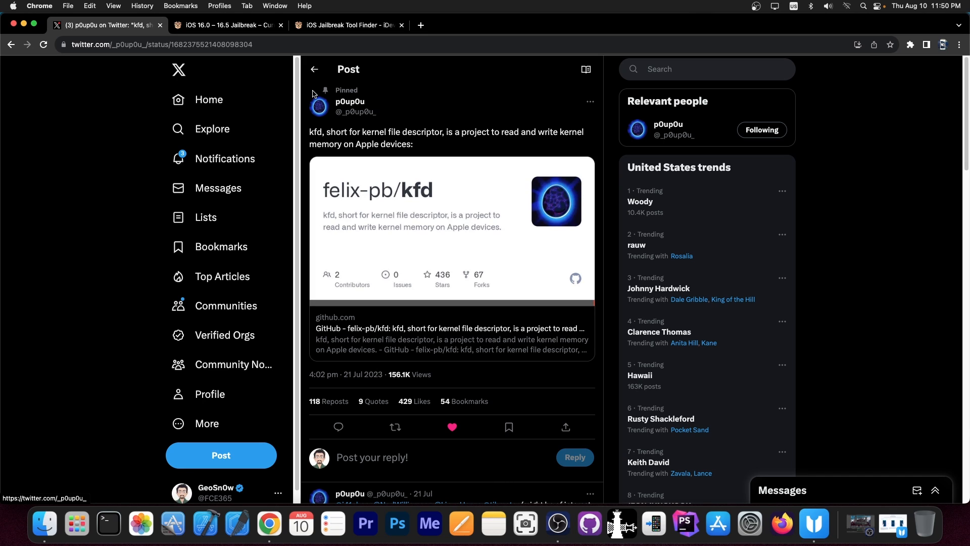
pyautogui.moveTo(314, 68)
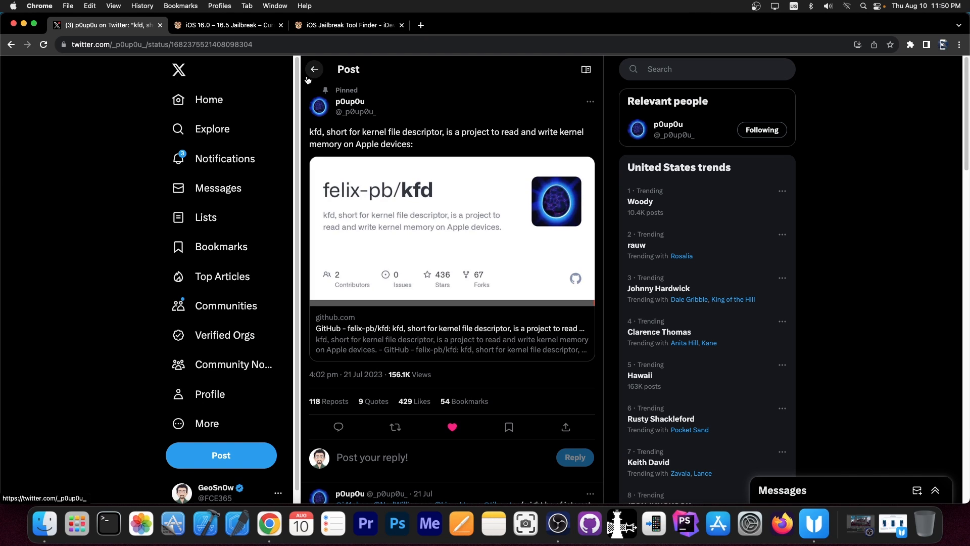
# Switch to the iOS 16.0 – 16.5 Jailbreak article and scroll to the KFD Exploit release entry.
pyautogui.click(226, 25)
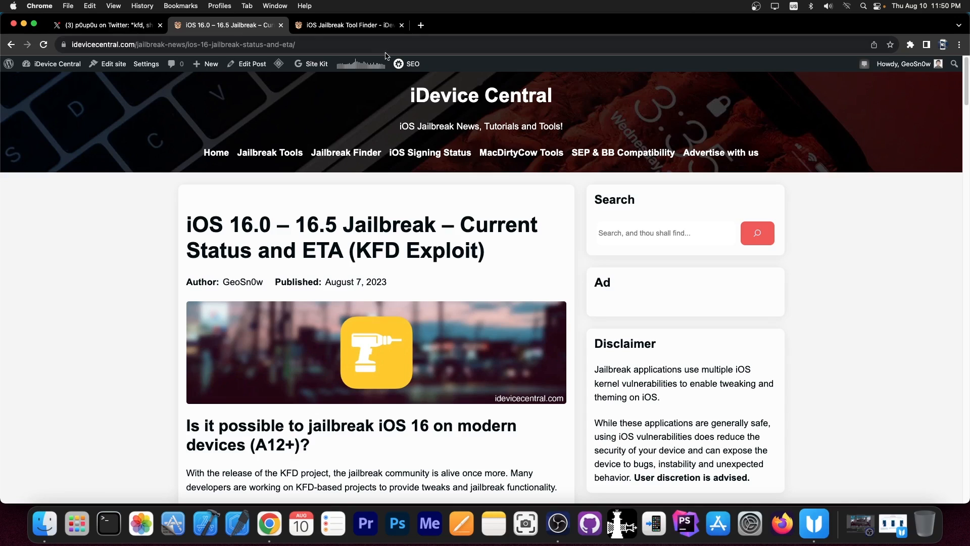
pyautogui.moveTo(577, 139)
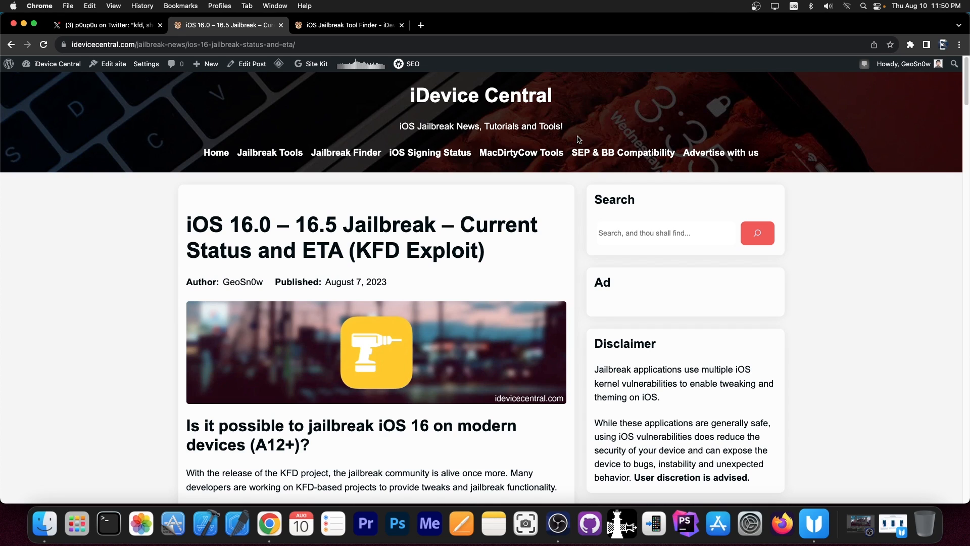
pyautogui.moveTo(575, 139)
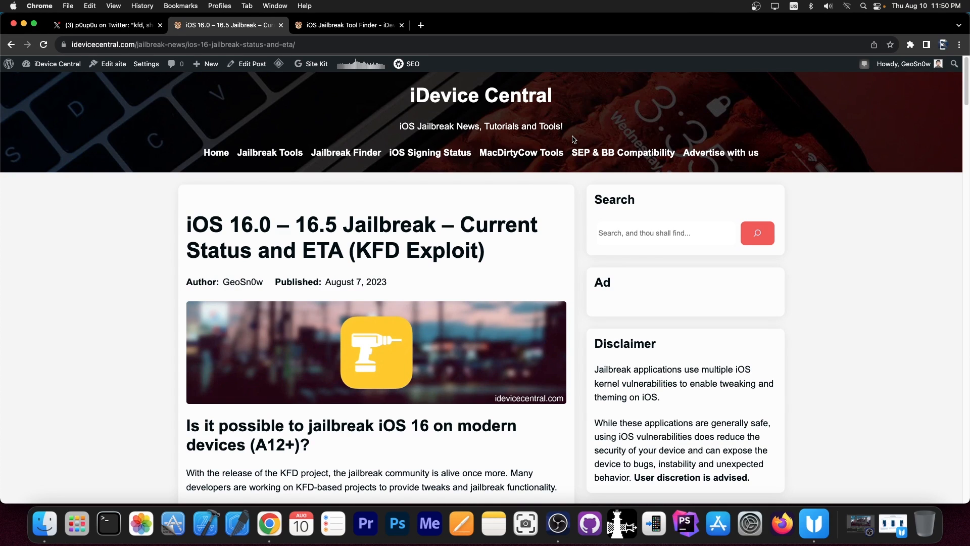
pyautogui.moveTo(504, 181)
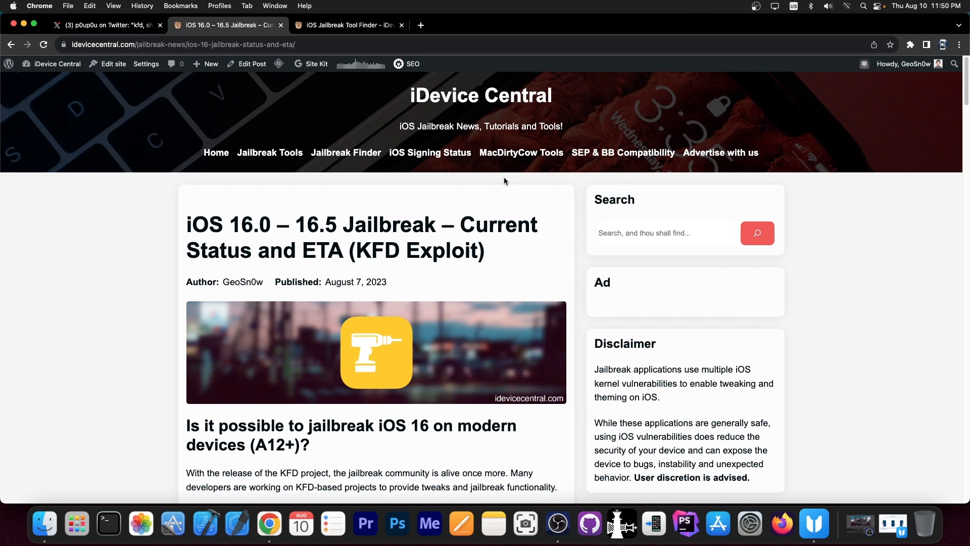
pyautogui.scroll(-3)
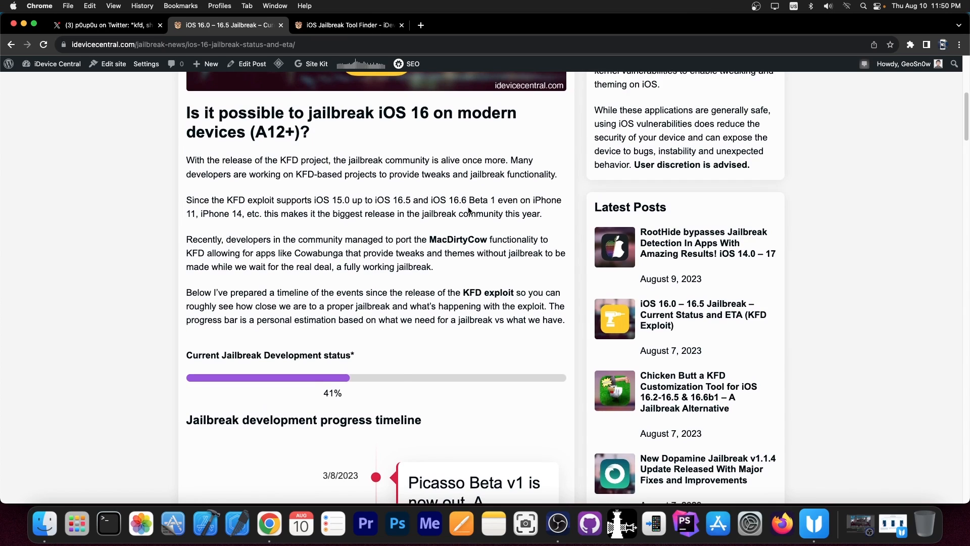
pyautogui.scroll(-3)
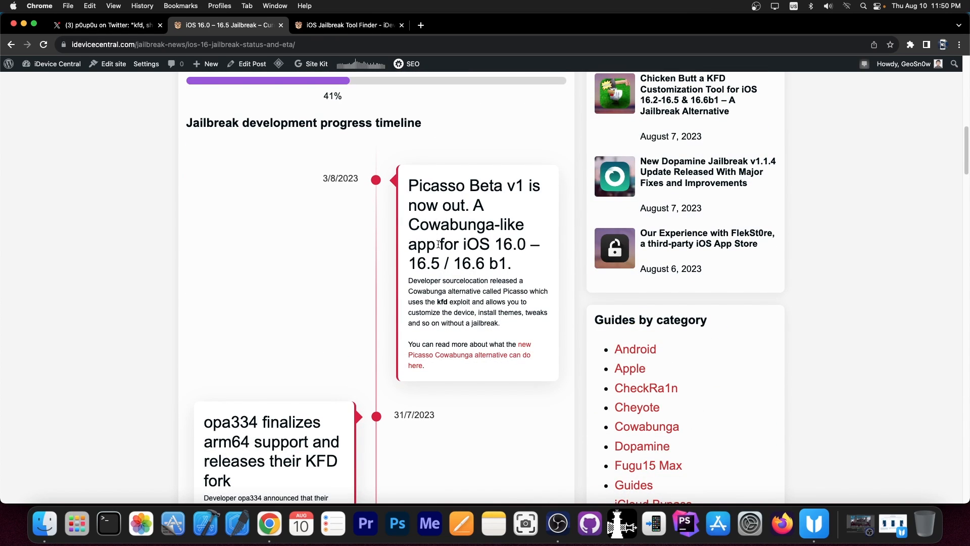
pyautogui.scroll(-3)
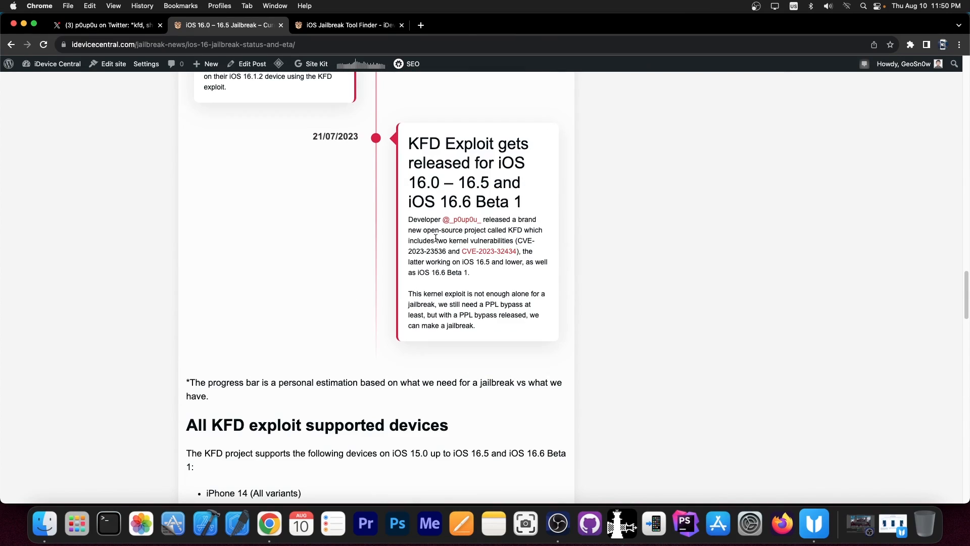
pyautogui.scroll(3)
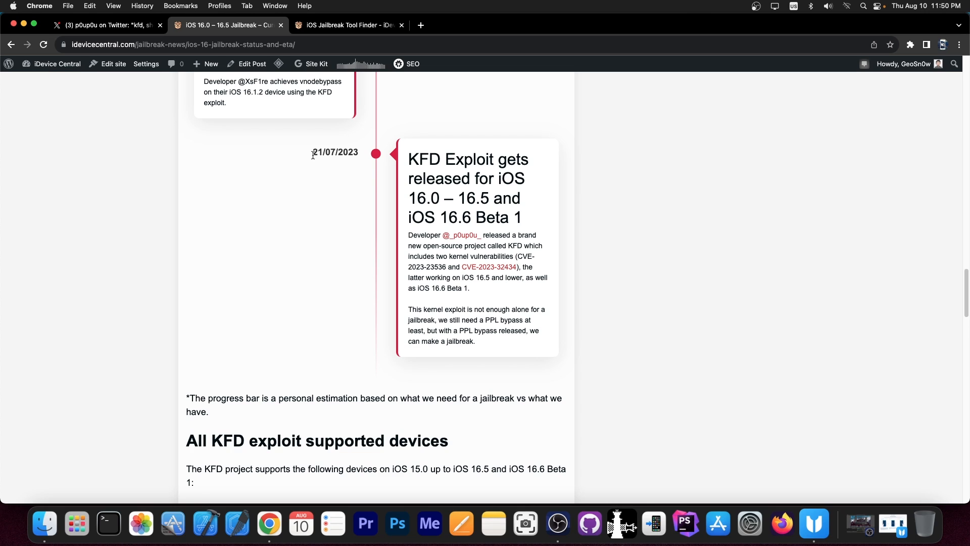
pyautogui.moveTo(426, 159)
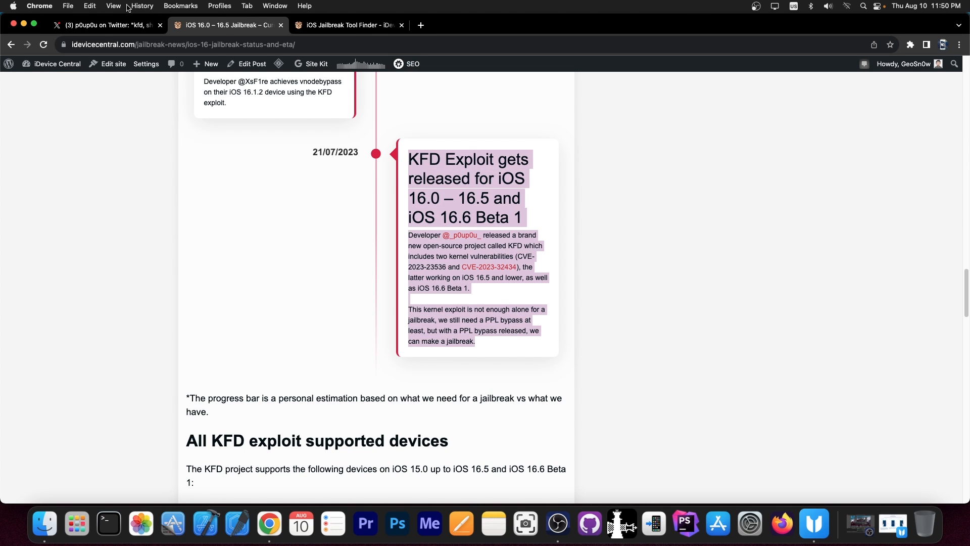
# Return to the iOS 16 jailbreak article and browse the Tihmstar offsets finder and opa334 arm64e KFD entries.
pyautogui.click(105, 24)
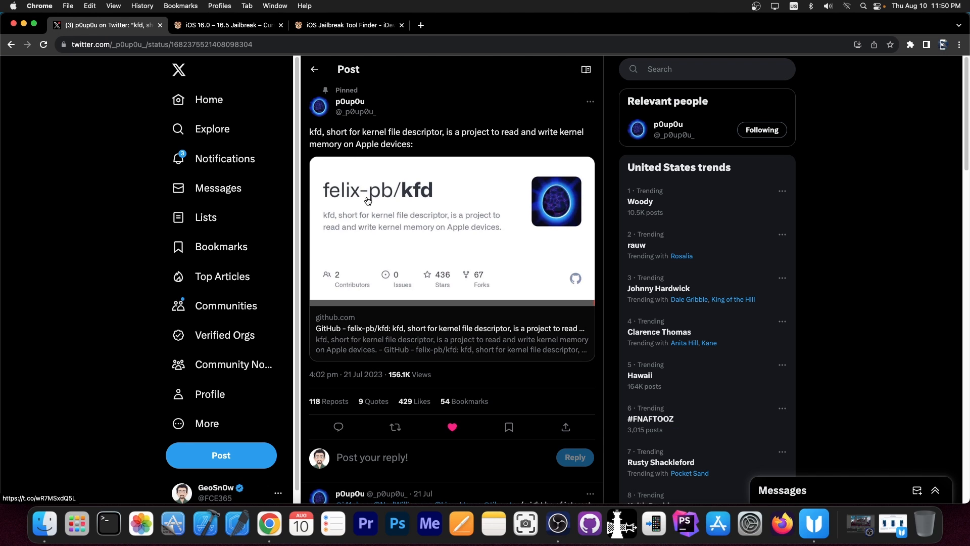
pyautogui.moveTo(228, 25)
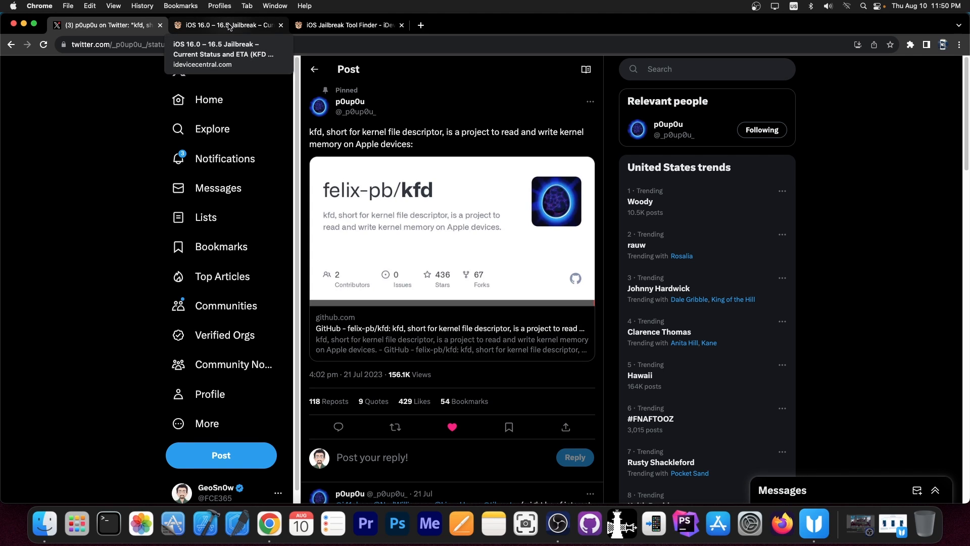
pyautogui.click(226, 25)
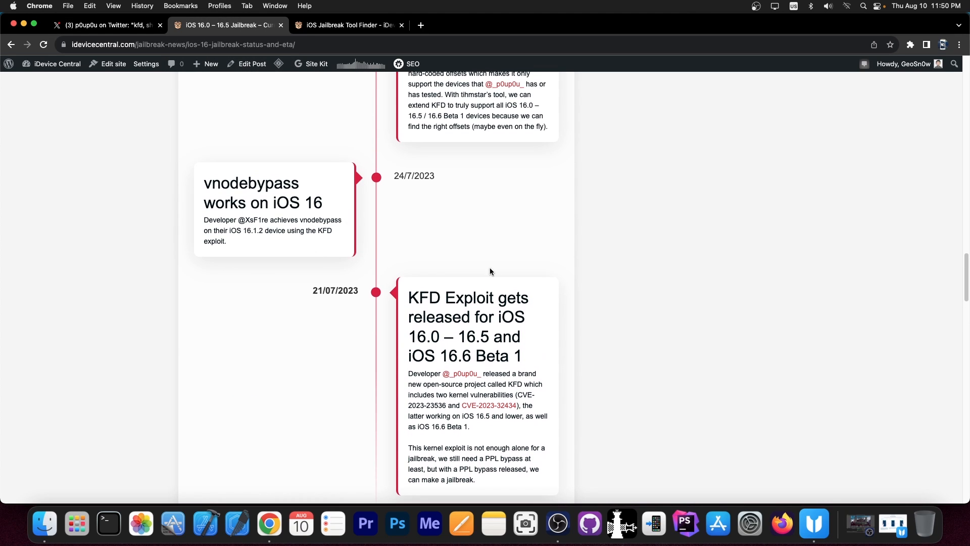
pyautogui.scroll(-3)
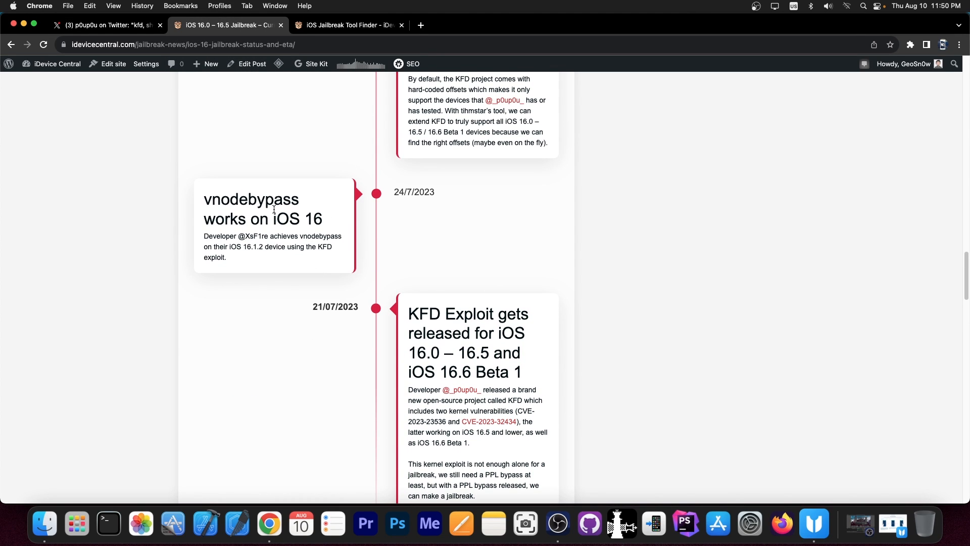
pyautogui.scroll(3)
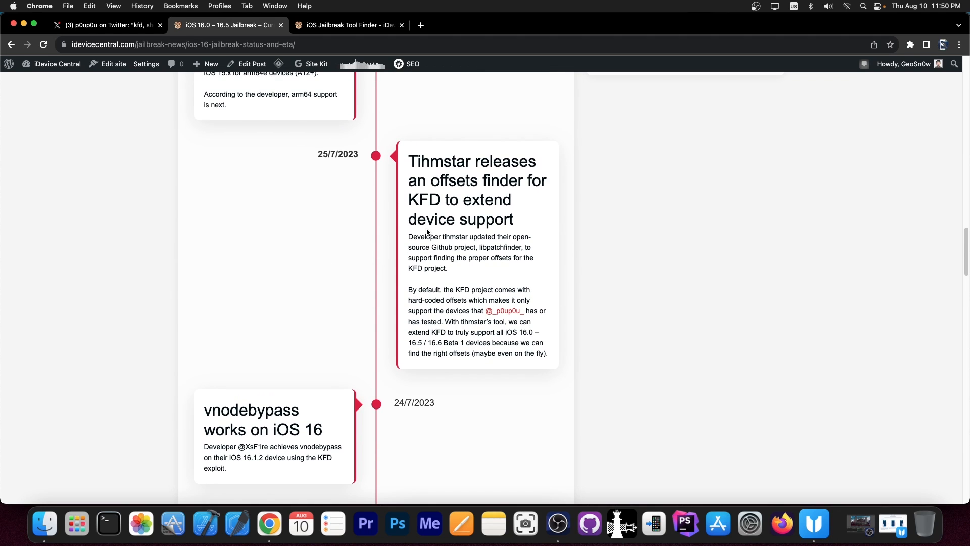
pyautogui.scroll(-3)
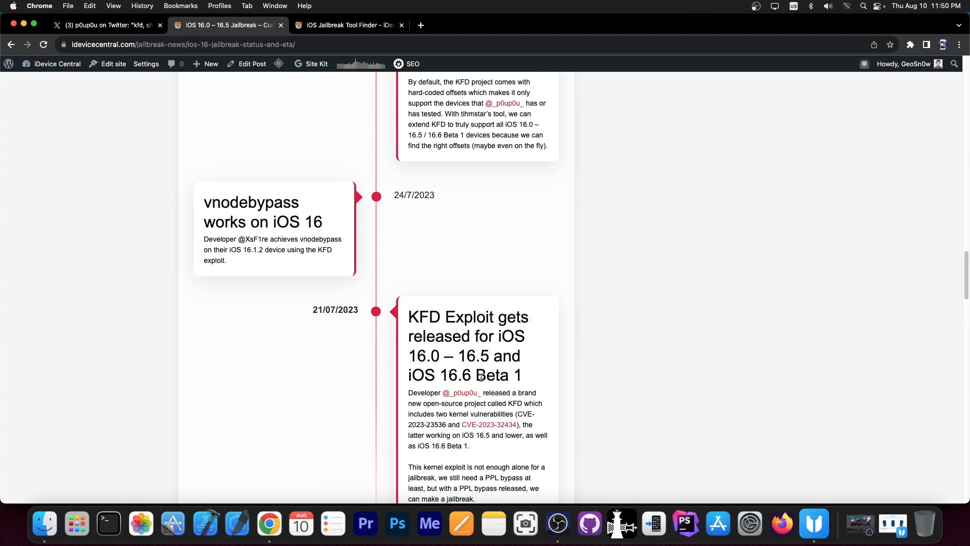
pyautogui.scroll(3)
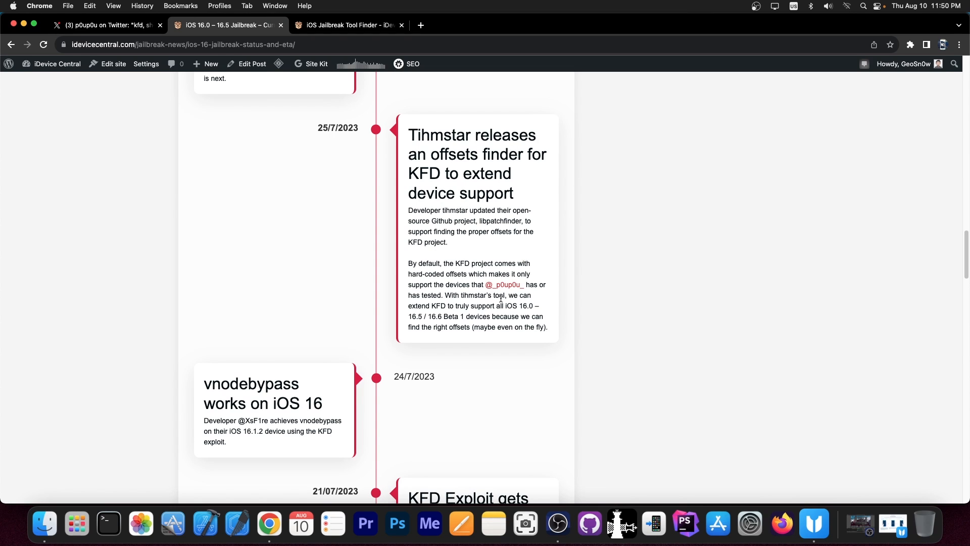
pyautogui.scroll(3)
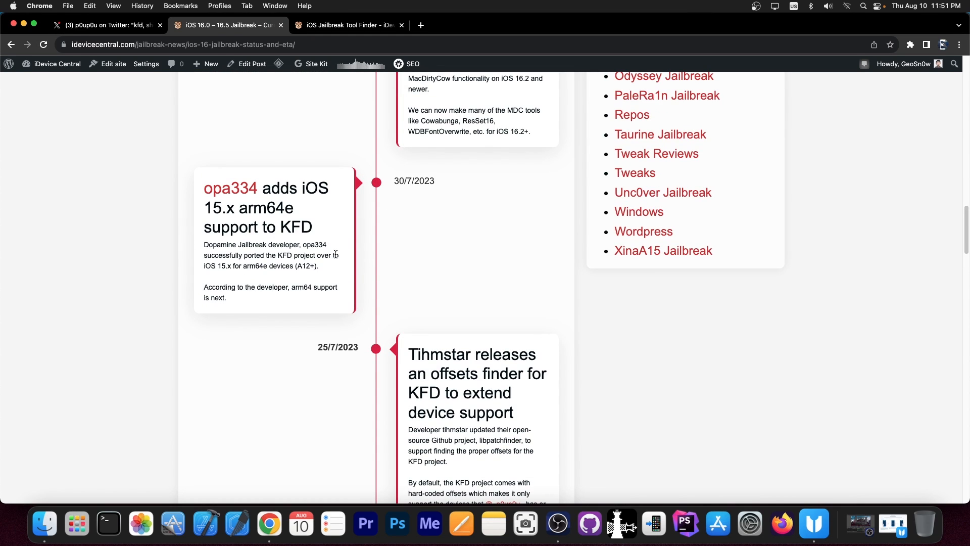
pyautogui.scroll(3)
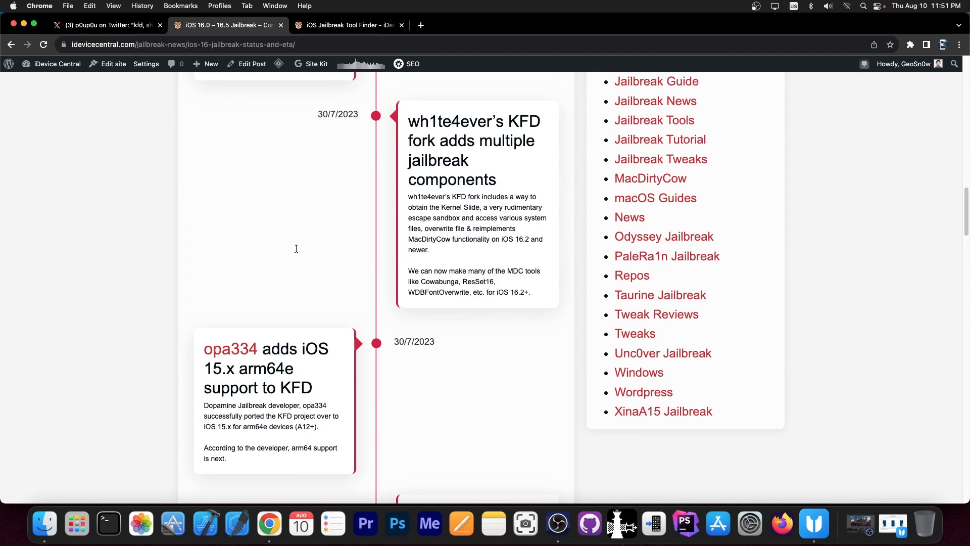
pyautogui.moveTo(282, 382)
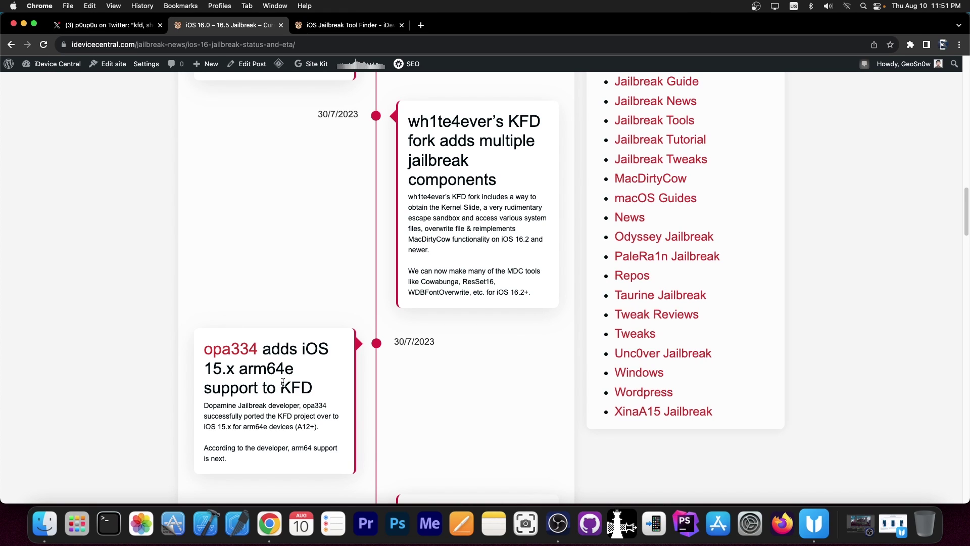
pyautogui.moveTo(393, 325)
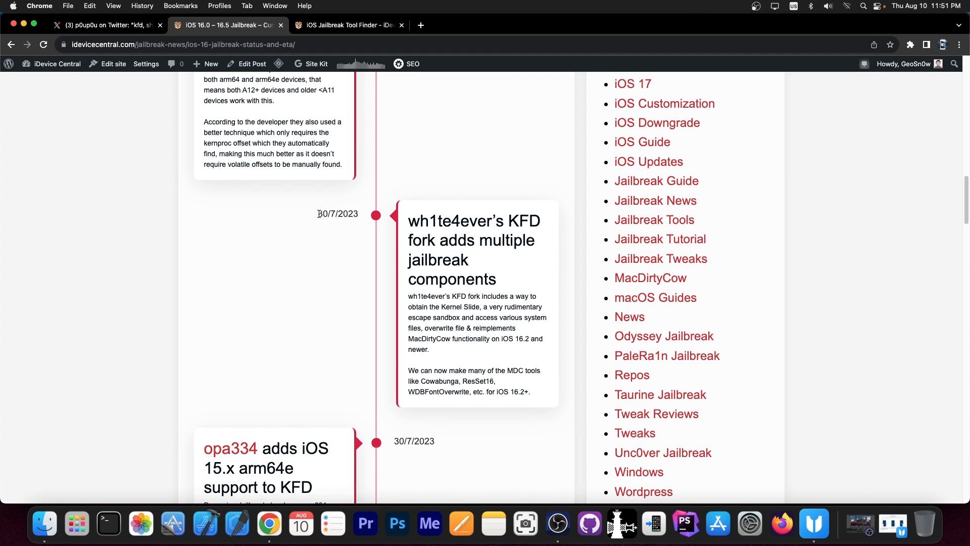
pyautogui.scroll(3)
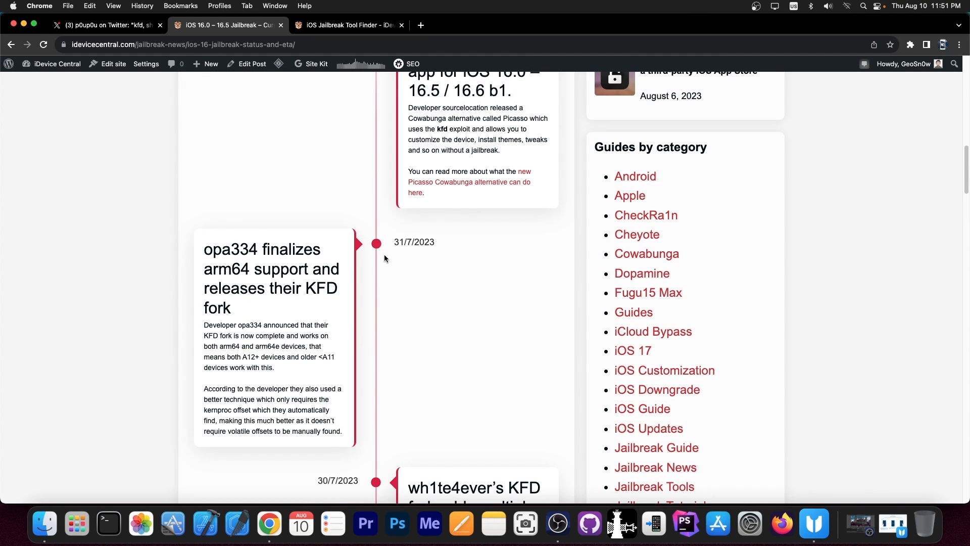
pyautogui.moveTo(287, 305)
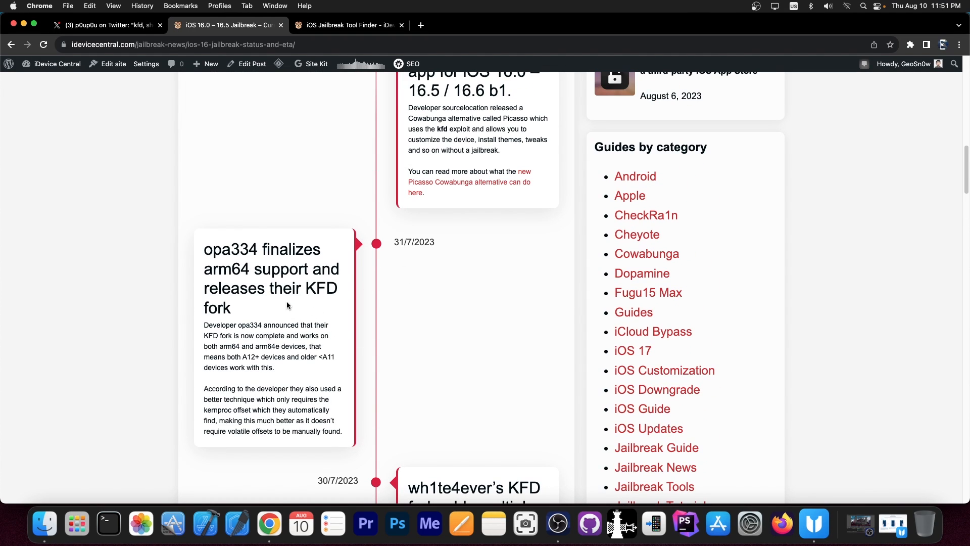
pyautogui.moveTo(268, 333)
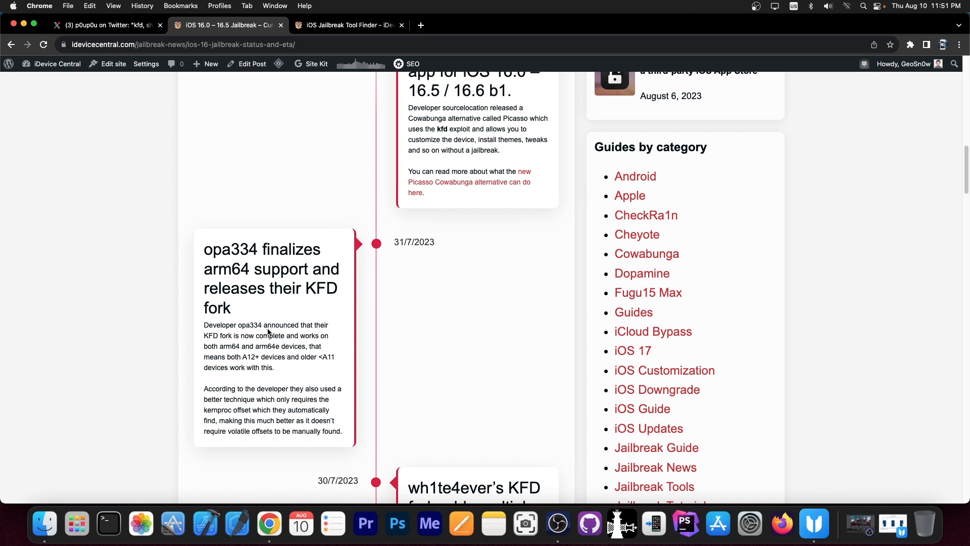
pyautogui.scroll(3)
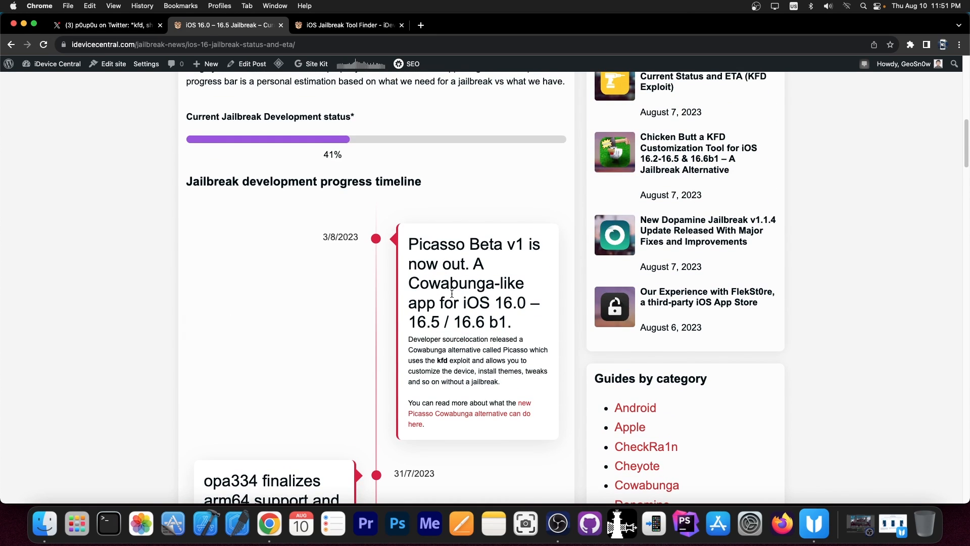
pyautogui.scroll(3)
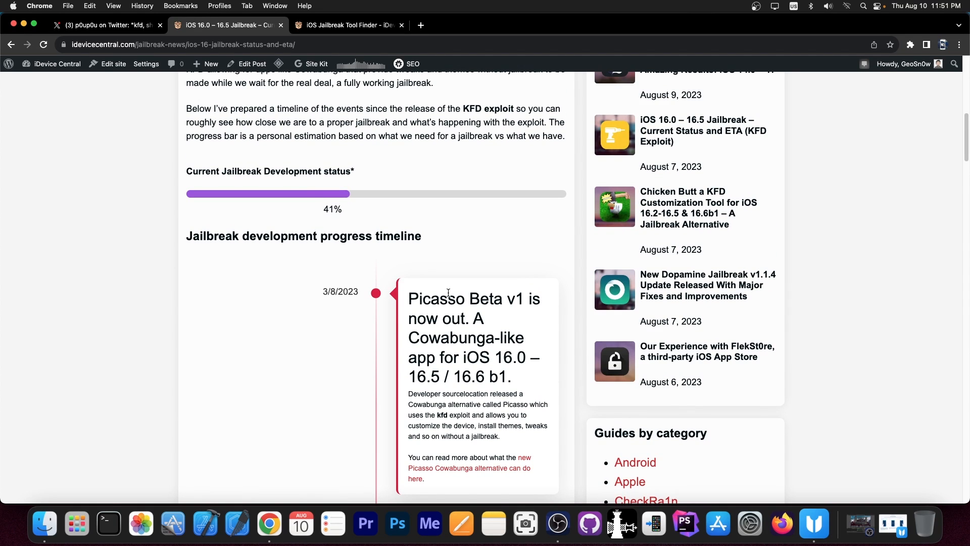
pyautogui.scroll(-3)
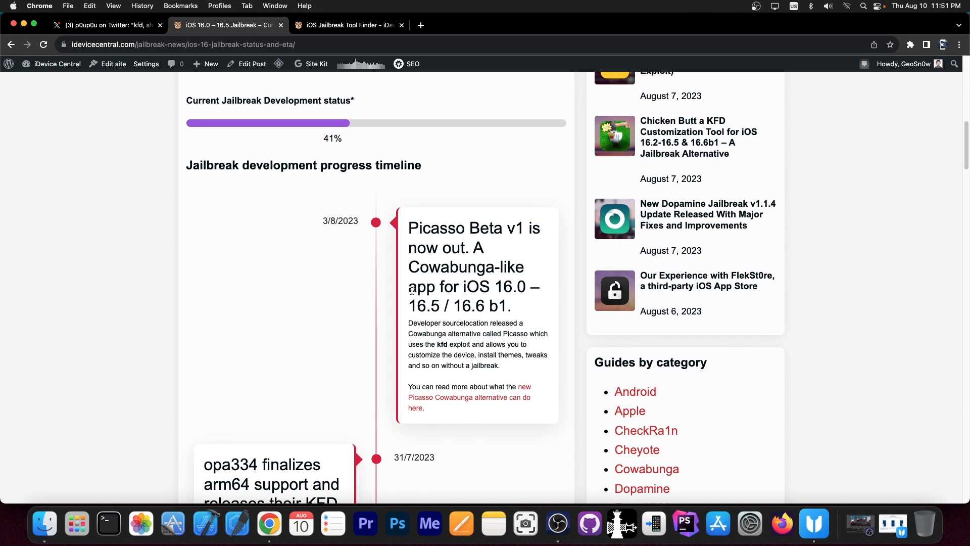
pyautogui.scroll(3)
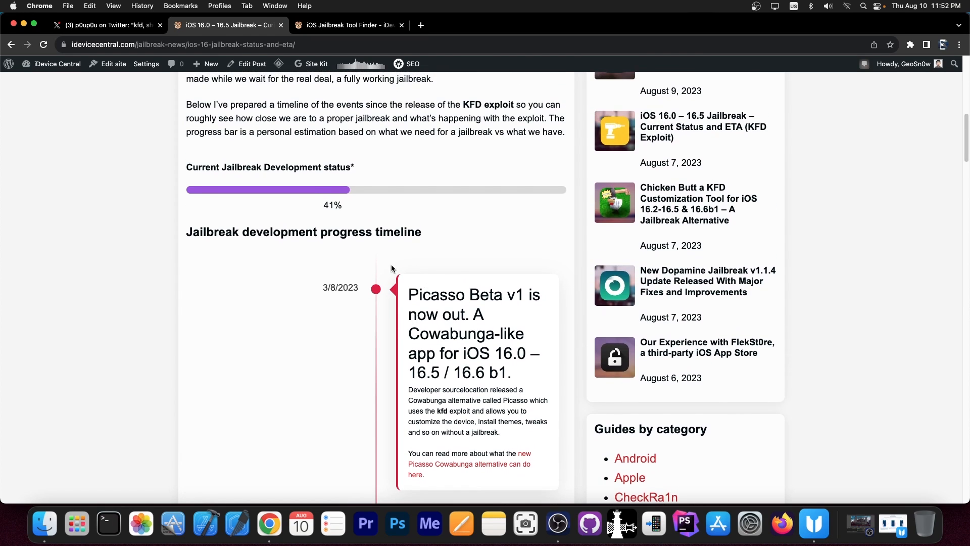
pyautogui.scroll(3)
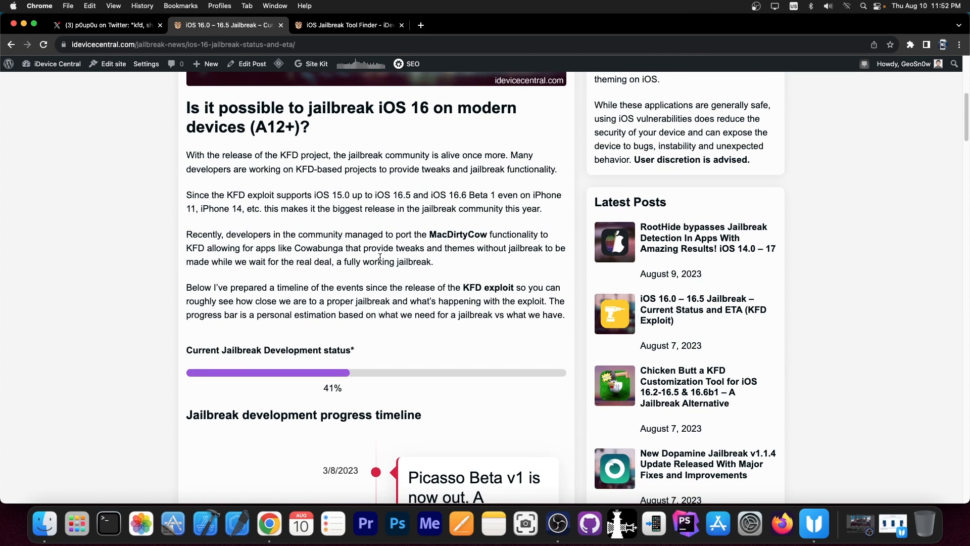
pyautogui.moveTo(314, 231)
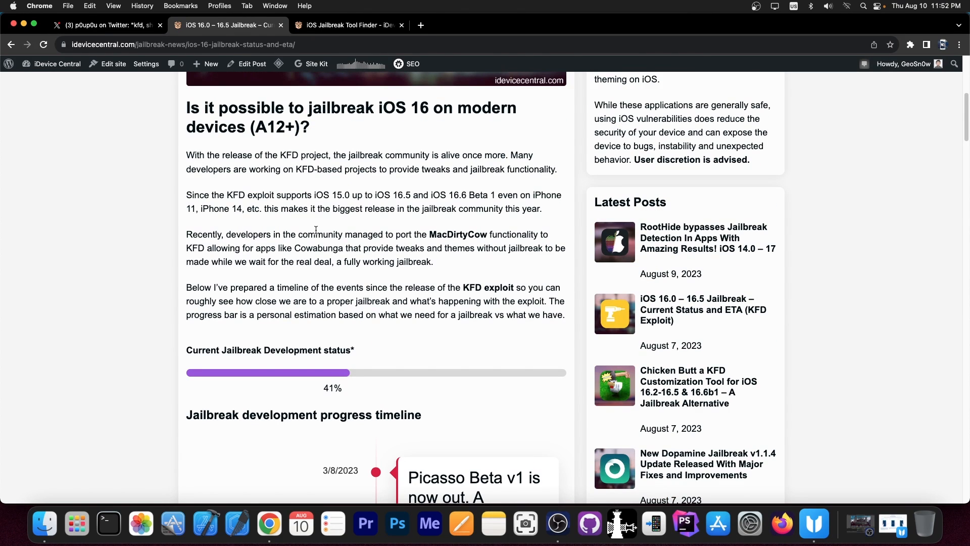
pyautogui.scroll(-3)
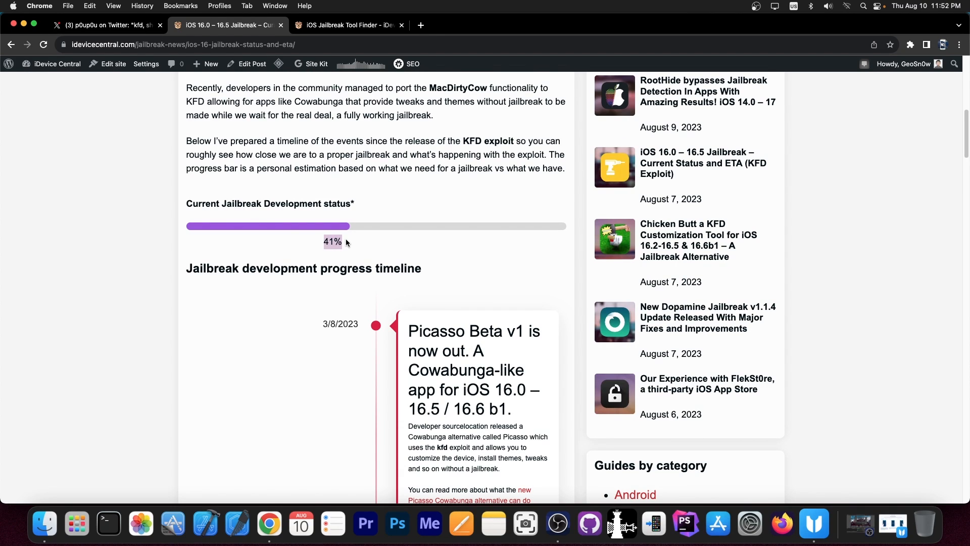
pyautogui.scroll(3)
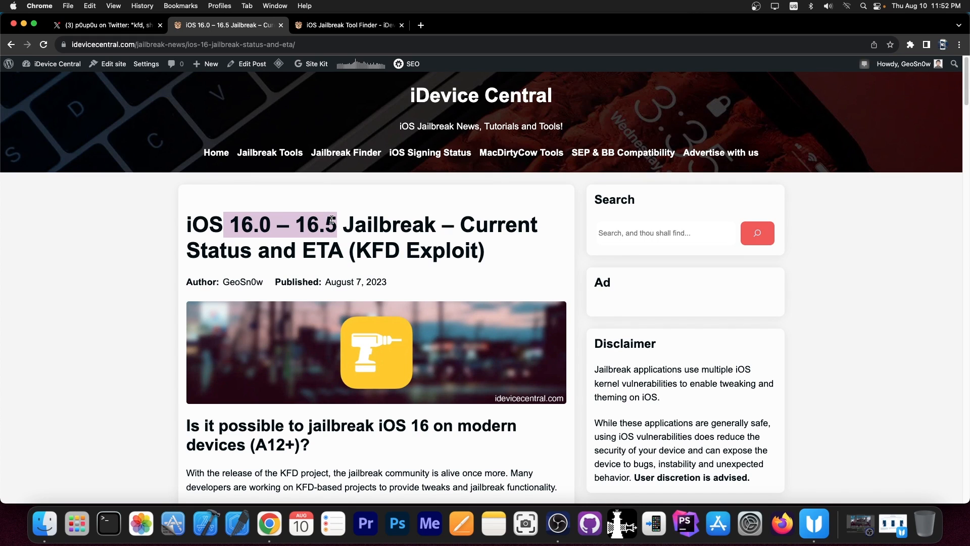
pyautogui.moveTo(327, 221)
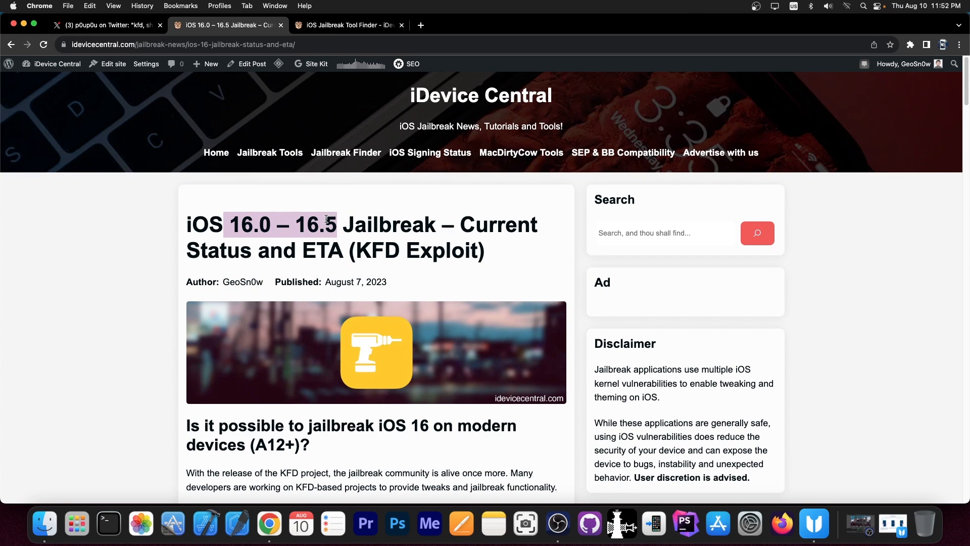
pyautogui.scroll(-3)
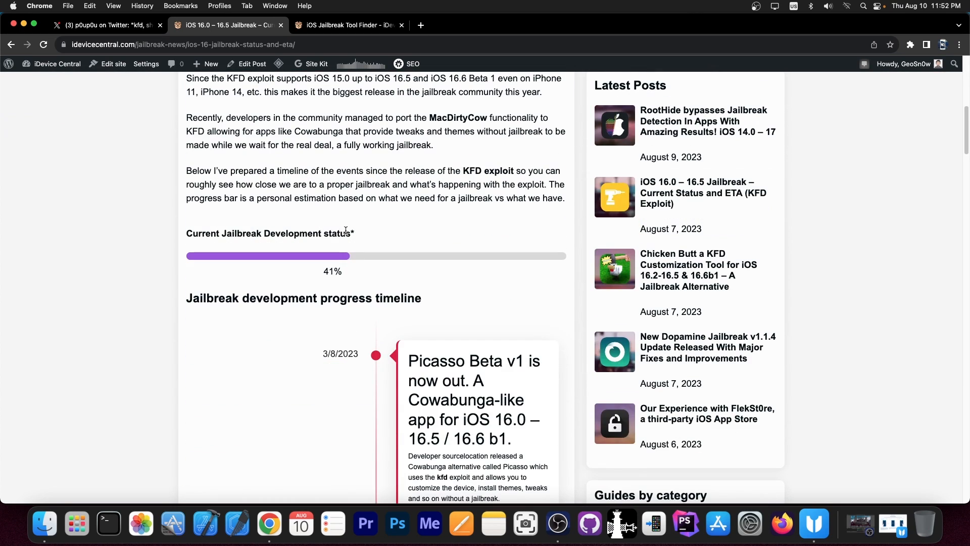
pyautogui.scroll(-3)
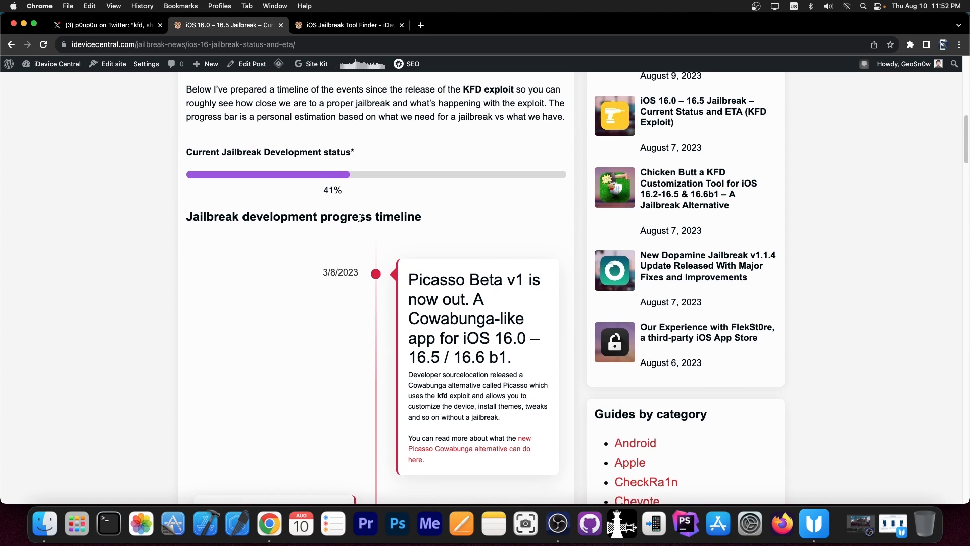
pyautogui.scroll(-3)
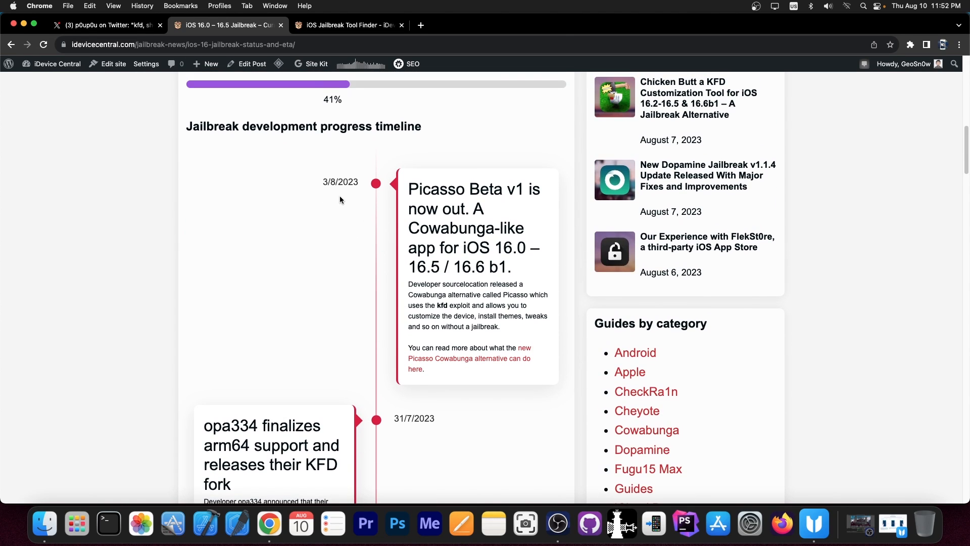
pyautogui.moveTo(306, 215)
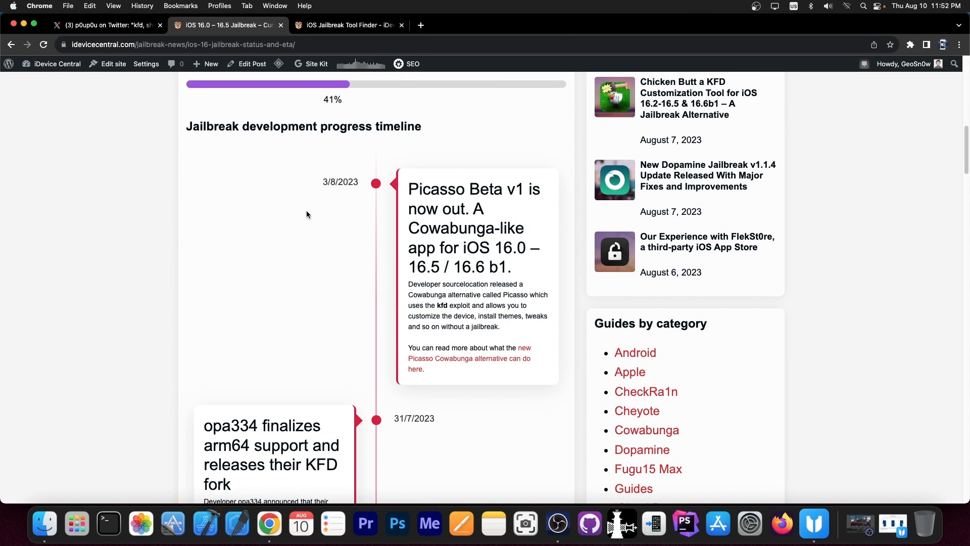
pyautogui.moveTo(292, 227)
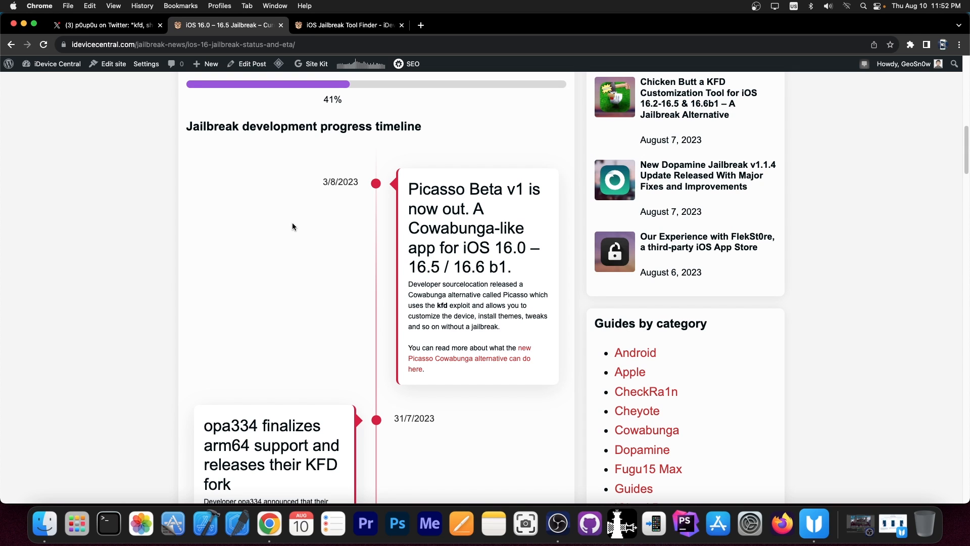
pyautogui.scroll(3)
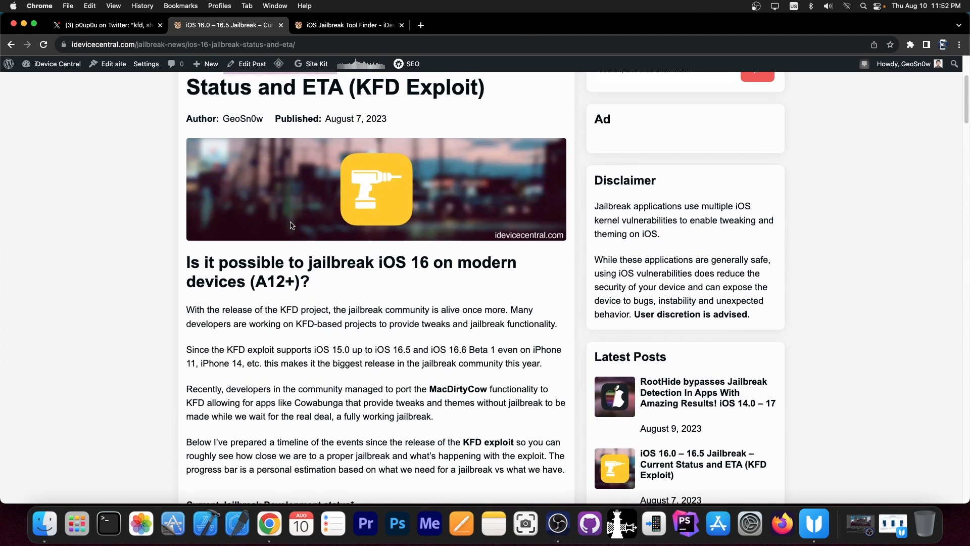
pyautogui.scroll(3)
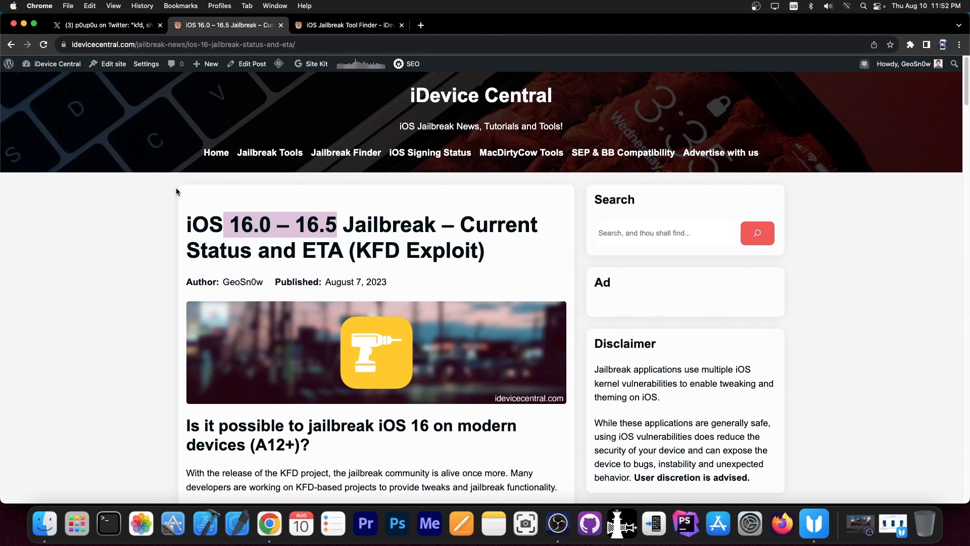
pyautogui.click(111, 228)
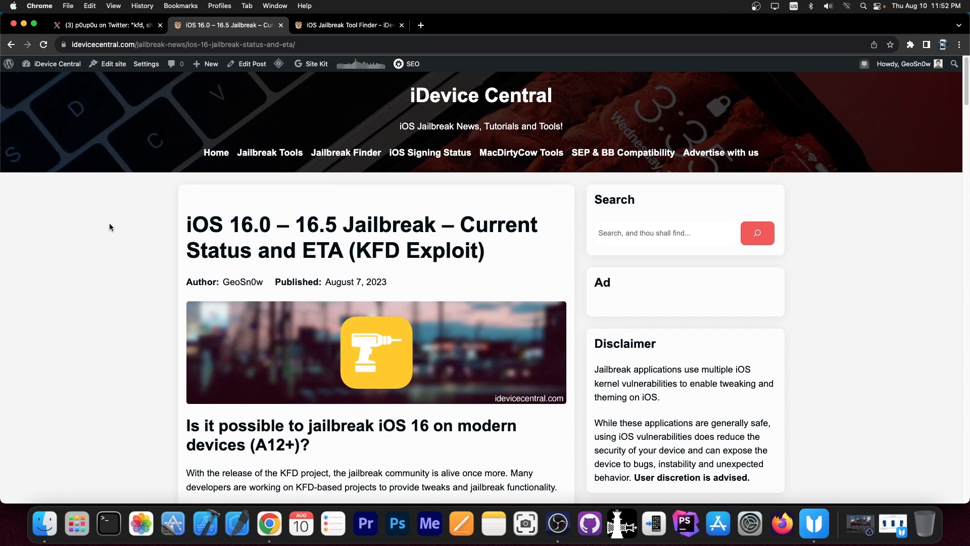
pyautogui.scroll(-3)
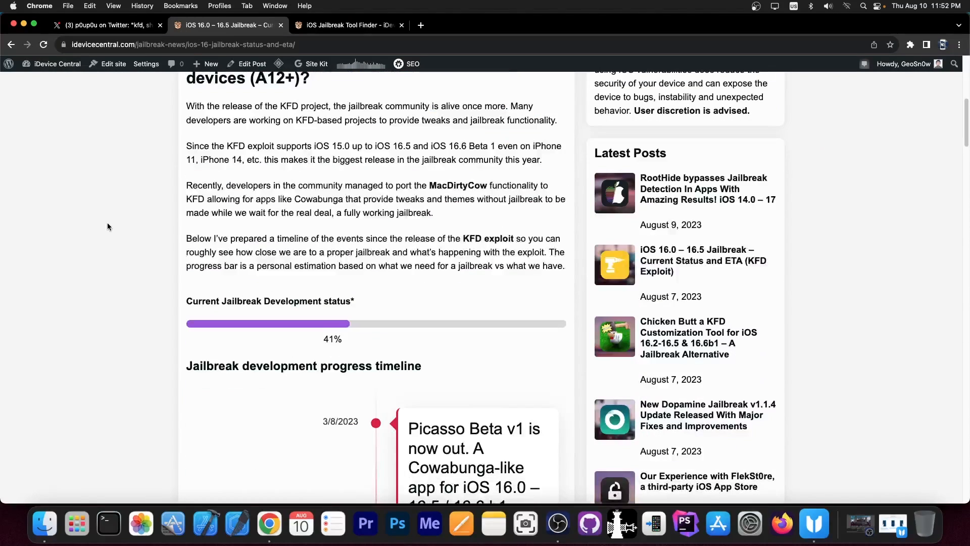
pyautogui.scroll(-3)
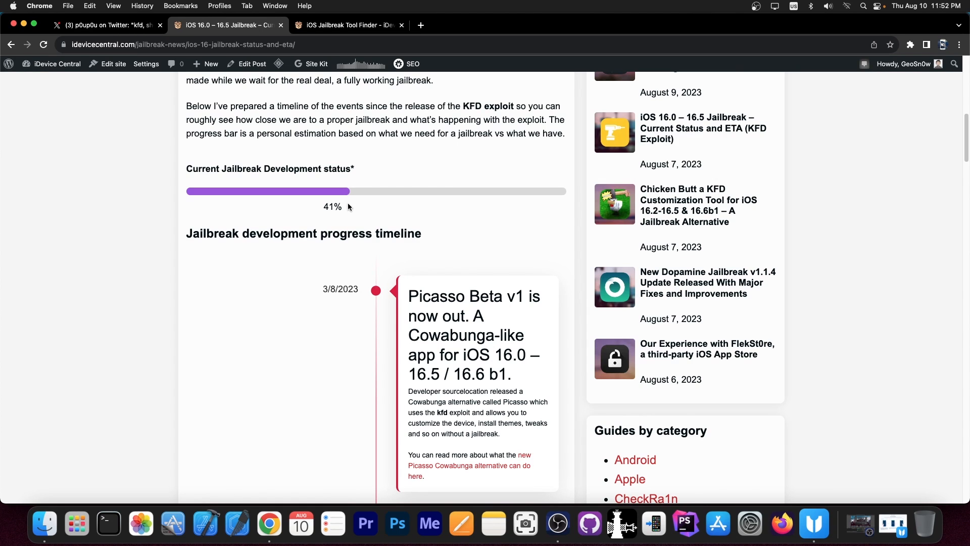
# Switch to the iOS Jailbreak Tool Finder tab and open the iPhone model dropdown.
pyautogui.click(347, 25)
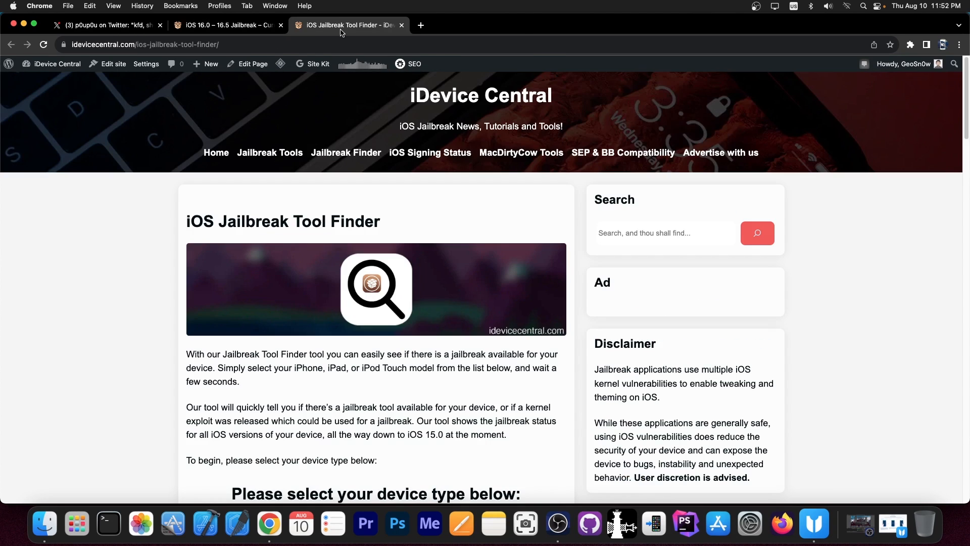
pyautogui.moveTo(341, 156)
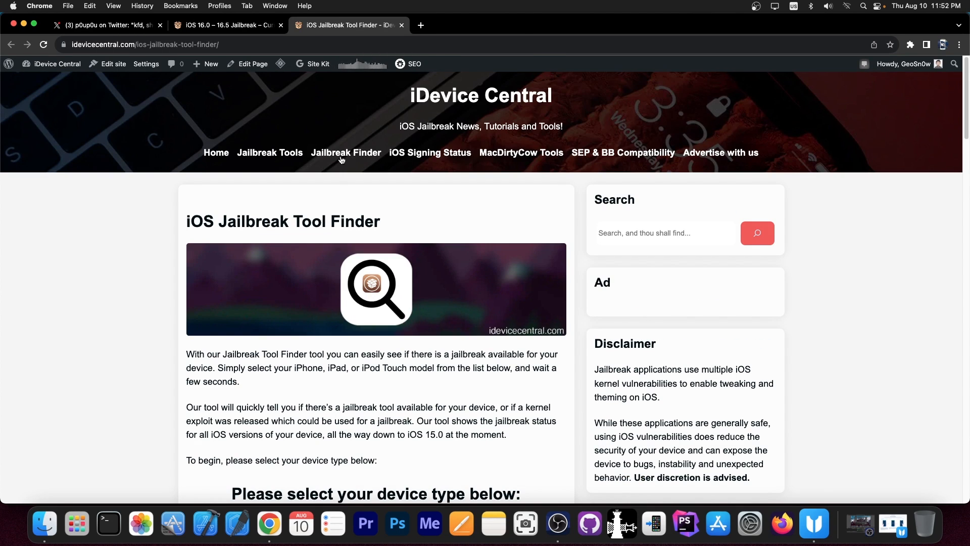
pyautogui.moveTo(345, 153)
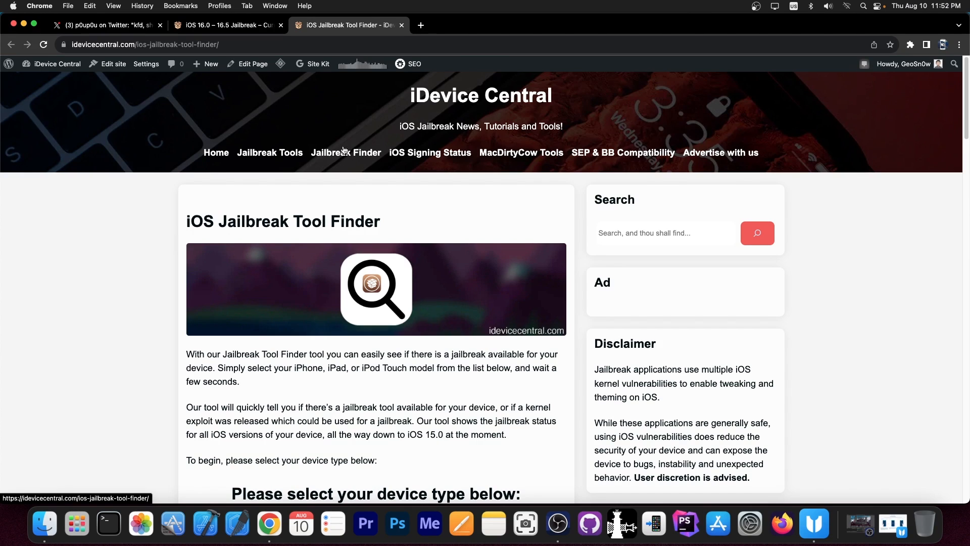
pyautogui.scroll(-3)
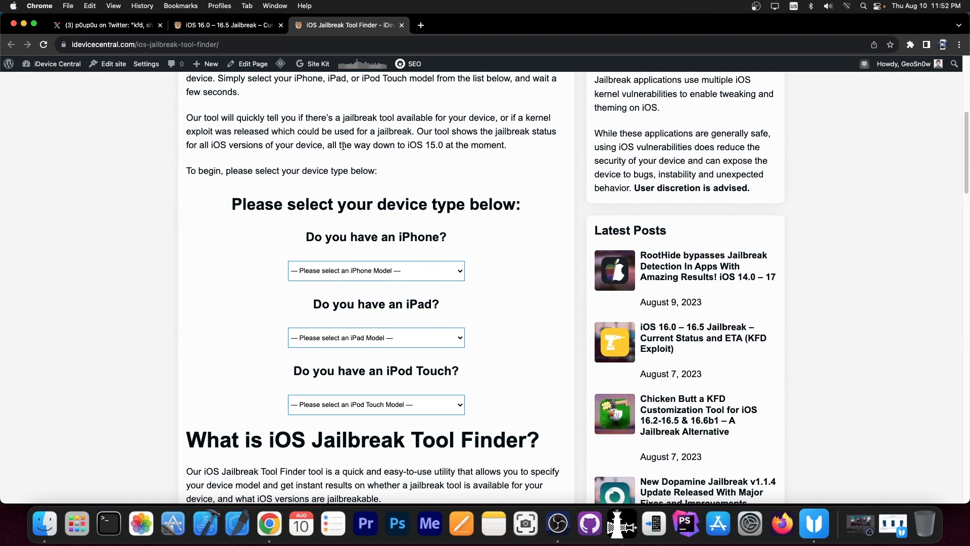
pyautogui.moveTo(359, 157)
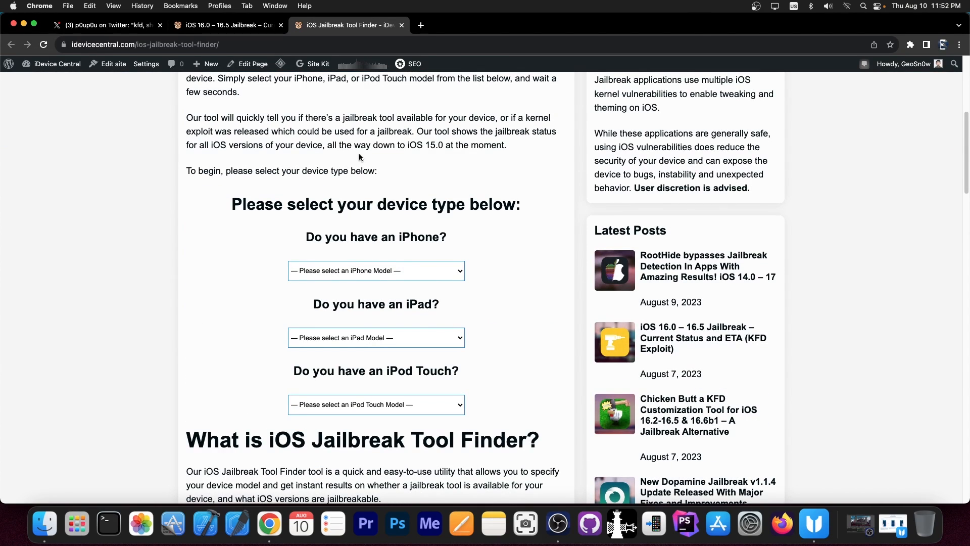
pyautogui.click(376, 270)
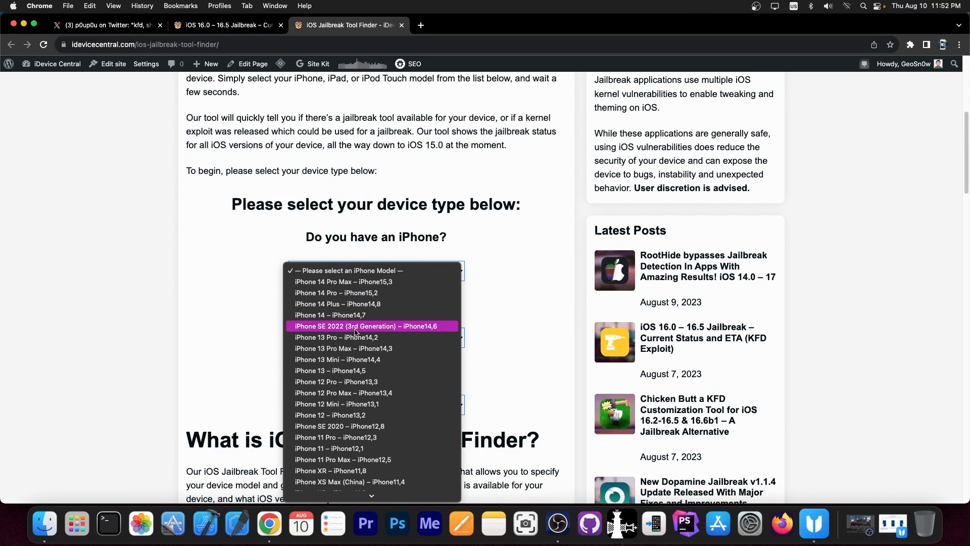
# Select iPhone SE 2022 (3rd Generation) and review its kernel exploit and Dopamine results.
pyautogui.click(367, 326)
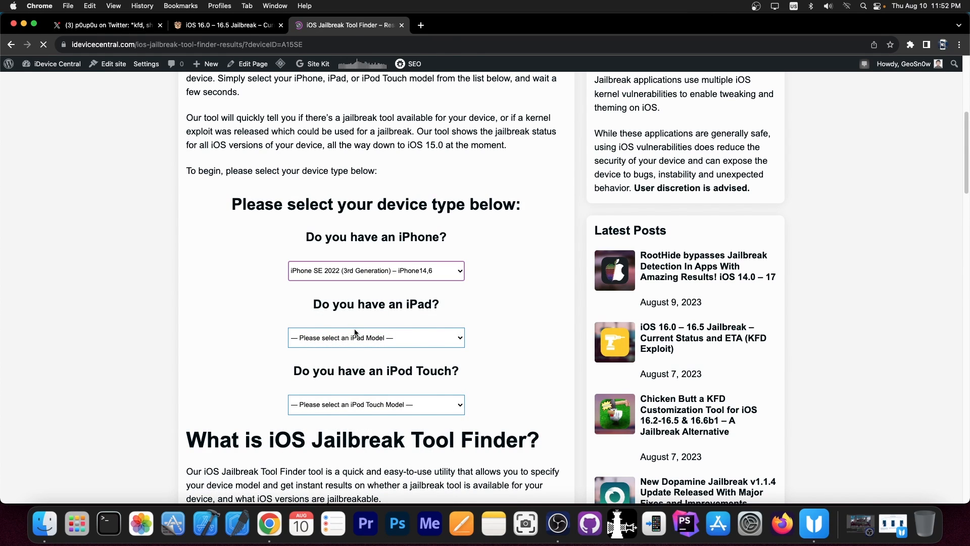
pyautogui.click(376, 270)
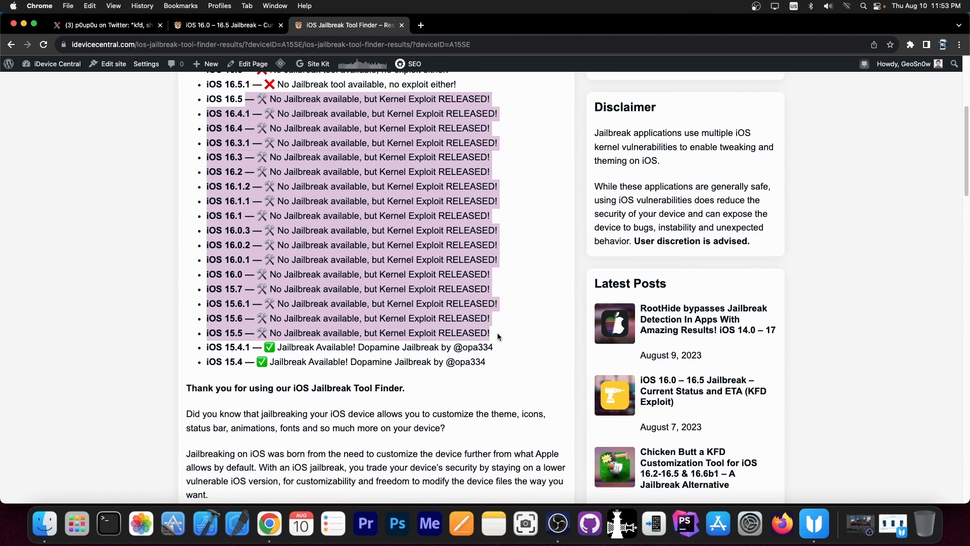
pyautogui.scroll(3)
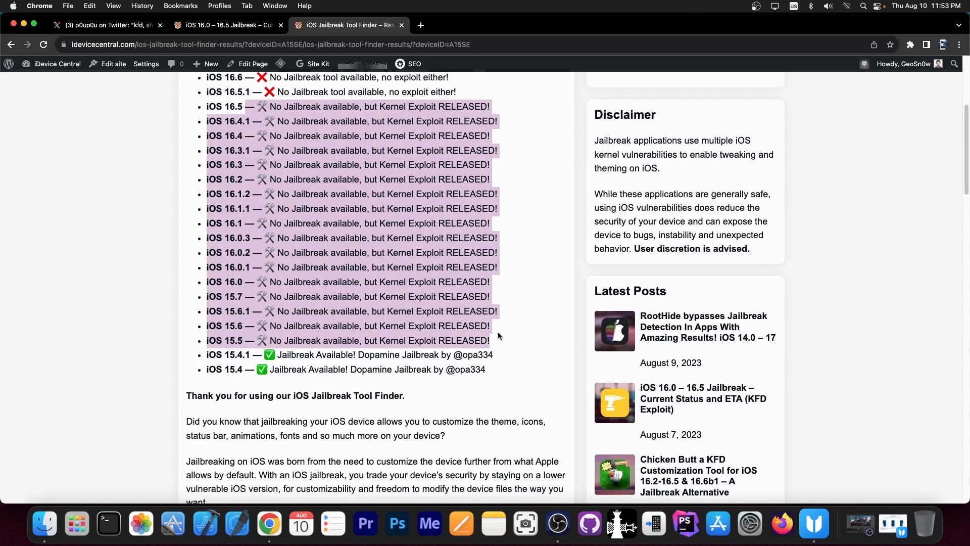
pyautogui.scroll(3)
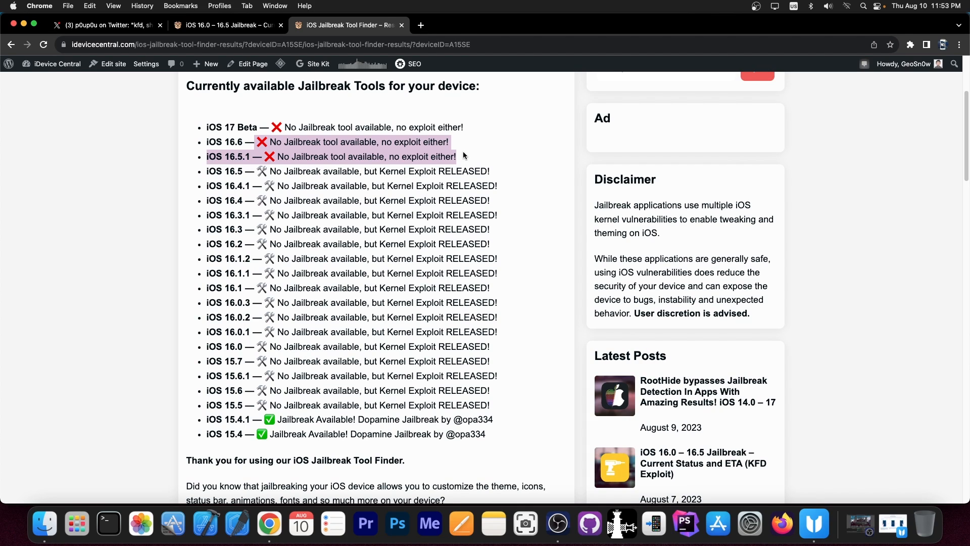
pyautogui.moveTo(340, 153)
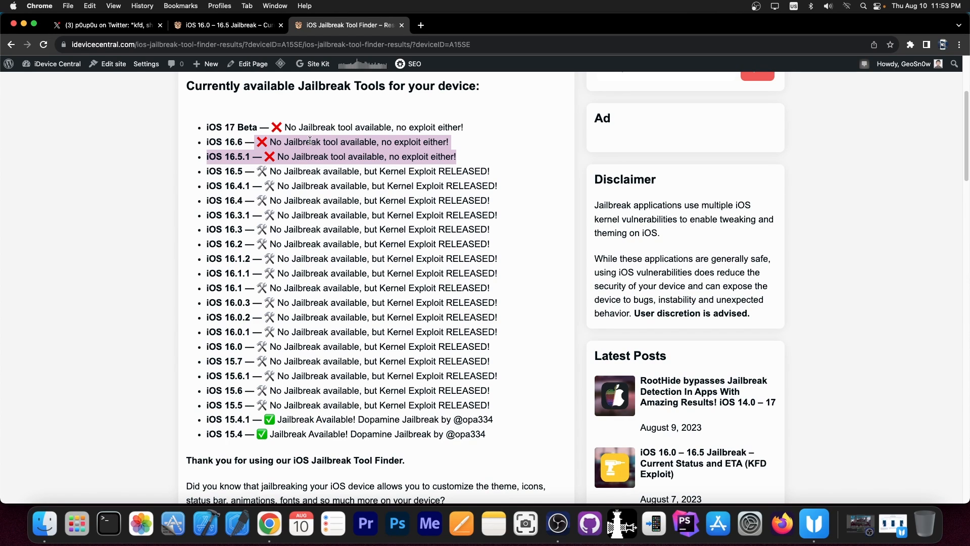
pyautogui.moveTo(275, 180)
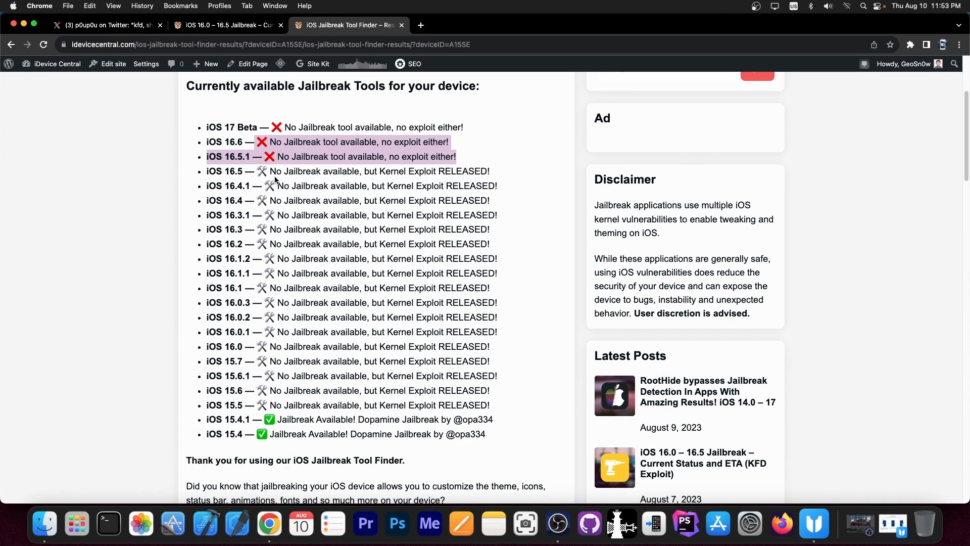
pyautogui.scroll(-3)
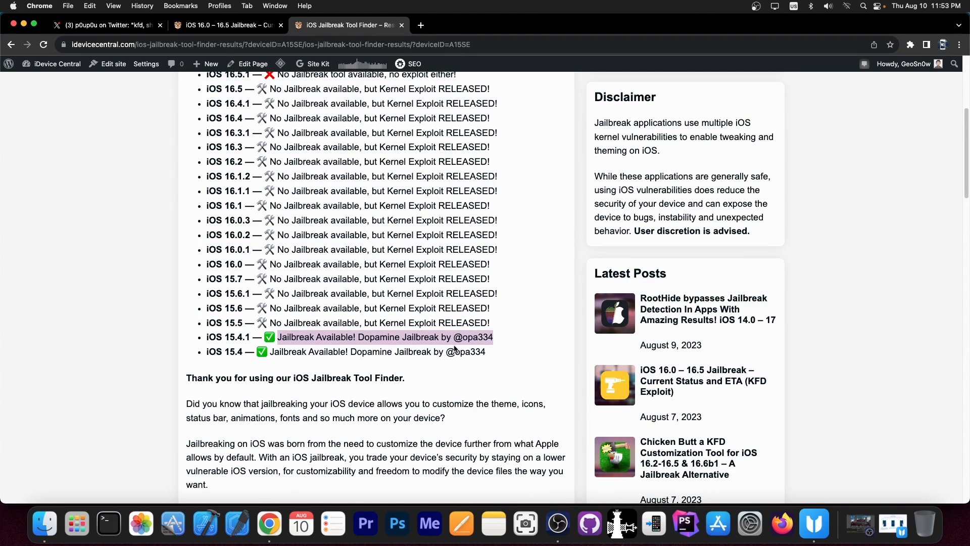
pyautogui.scroll(3)
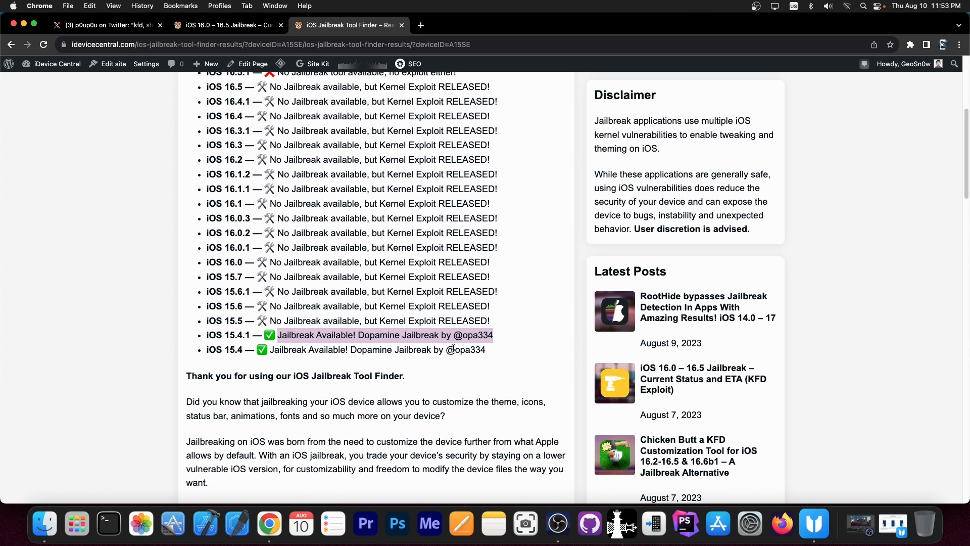
# Scroll the iDevice Central homepage showing the latest jailbreak posts.
pyautogui.scroll(3)
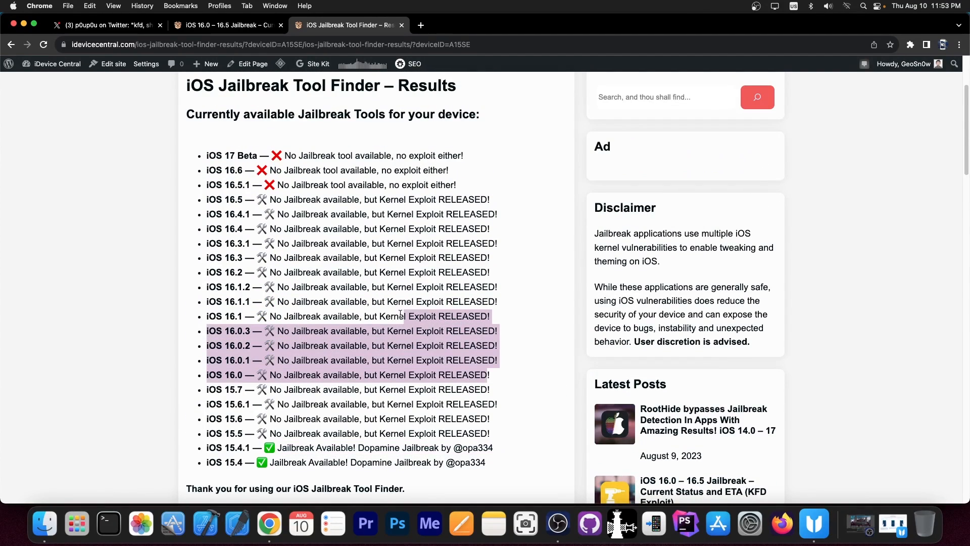
pyautogui.scroll(-3)
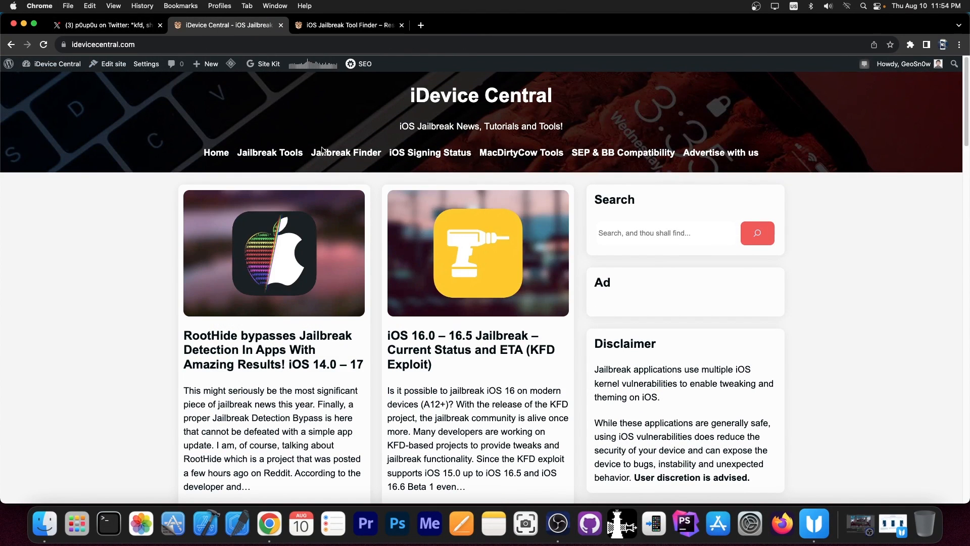
# Reopen the iOS 16.0 – 16.5 Jailbreak article, scroll it, then hide Chrome to show the desktop.
pyautogui.click(471, 349)
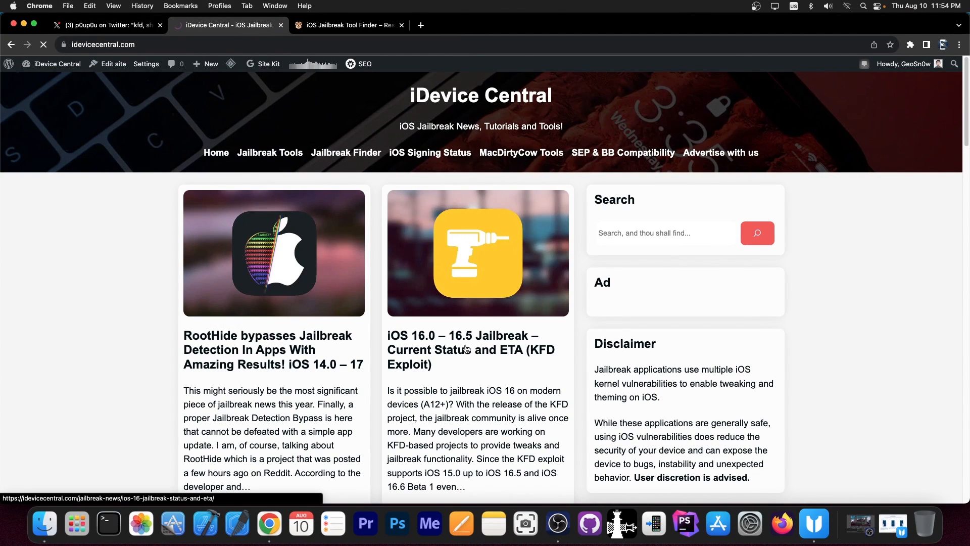
pyautogui.click(469, 349)
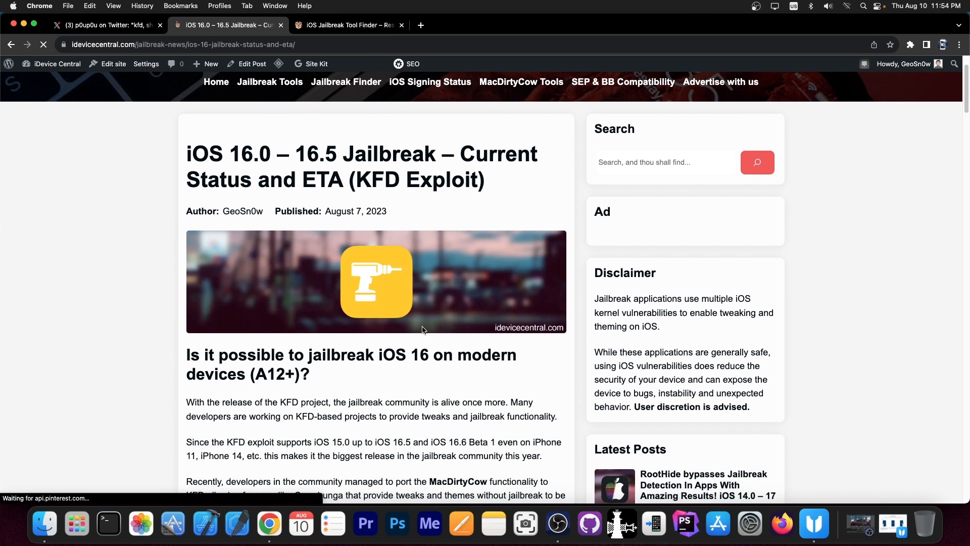
pyautogui.scroll(-3)
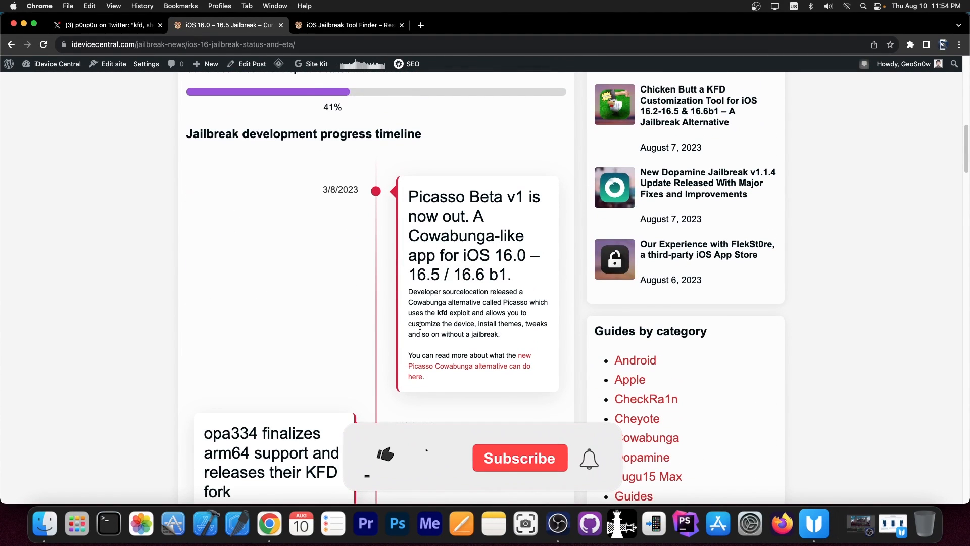
pyautogui.click(384, 455)
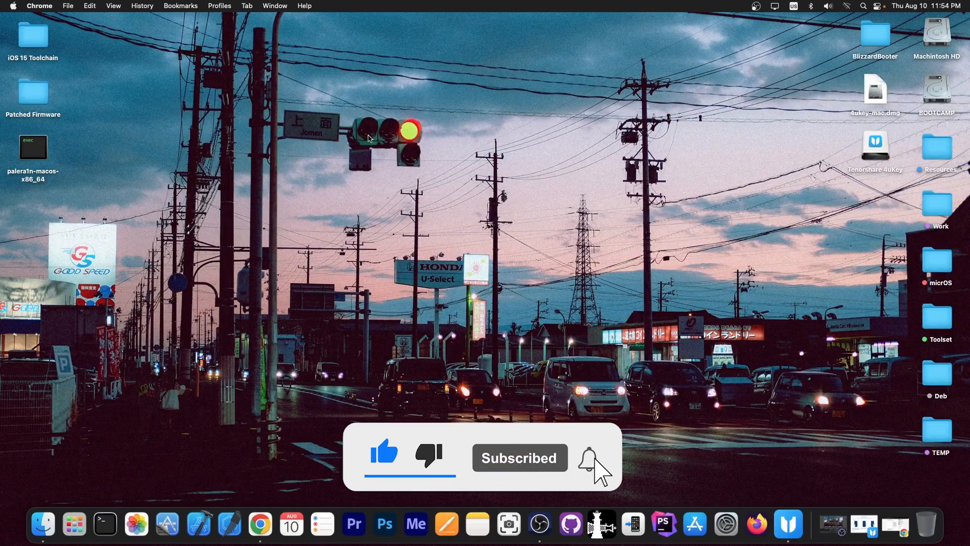
pyautogui.click(590, 460)
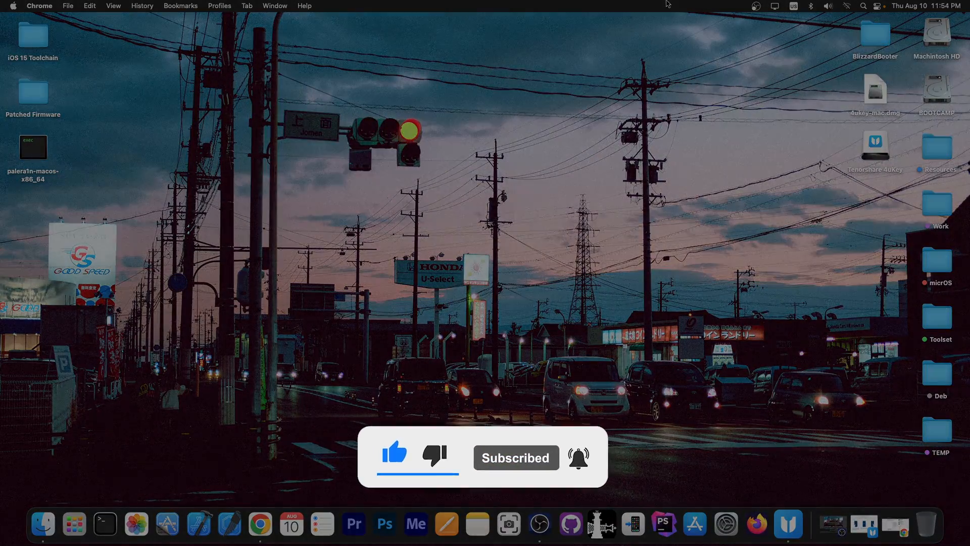